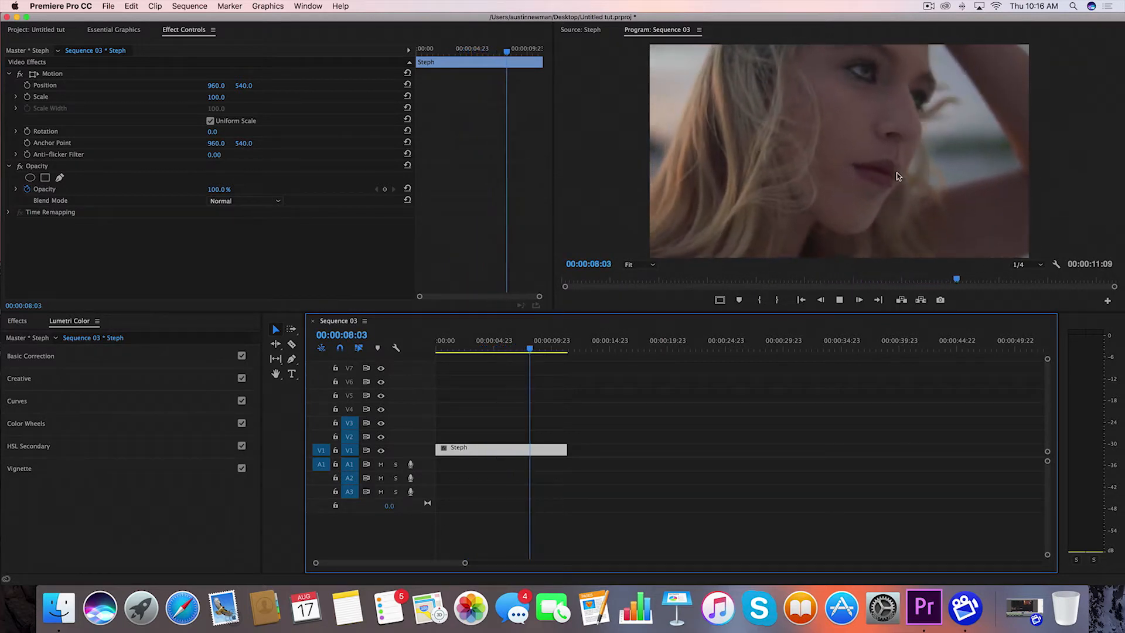
# - Return to an early frame of Steph and expand Lumetri Color's Creative section
pyautogui.moveTo(530, 347); pyautogui.dragTo(550, 348)
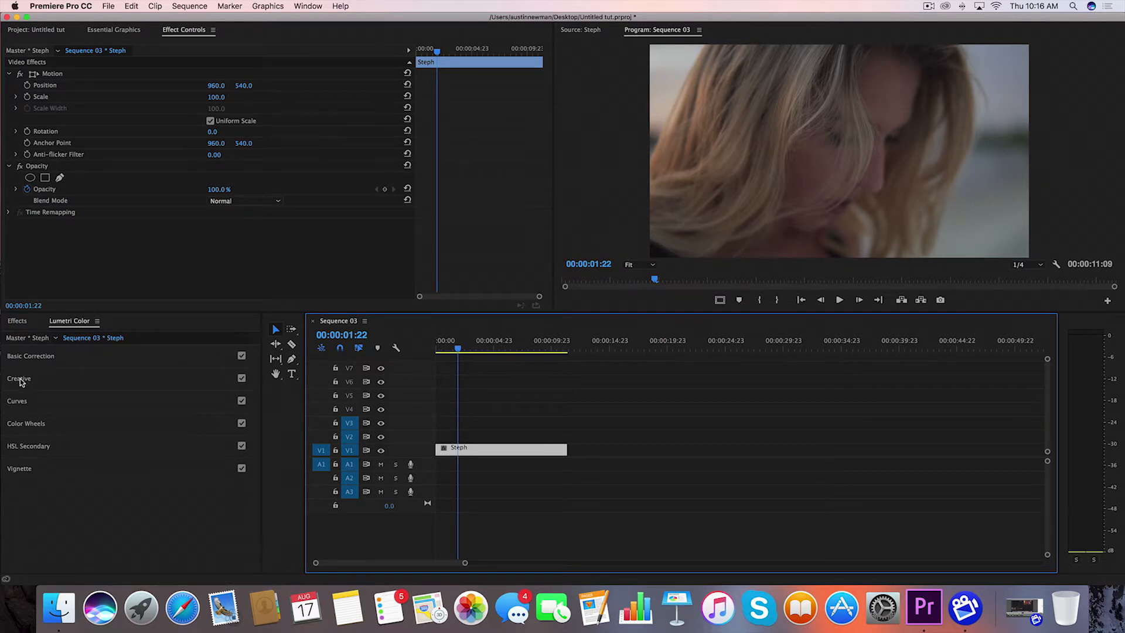
pyautogui.click(19, 378)
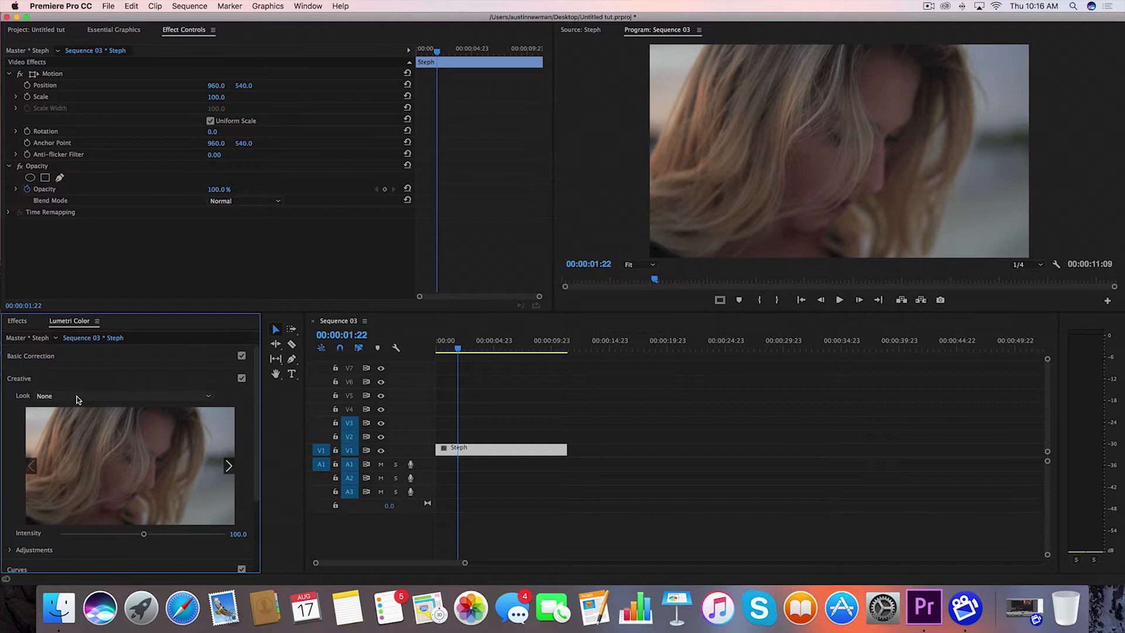
pyautogui.click(31, 356)
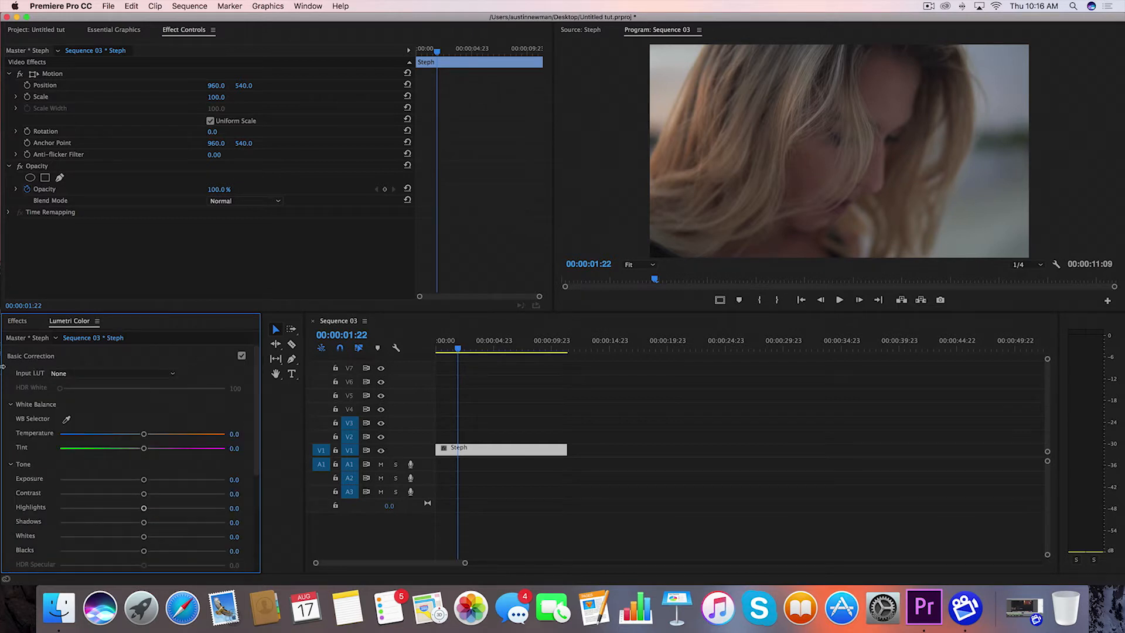
pyautogui.click(31, 355)
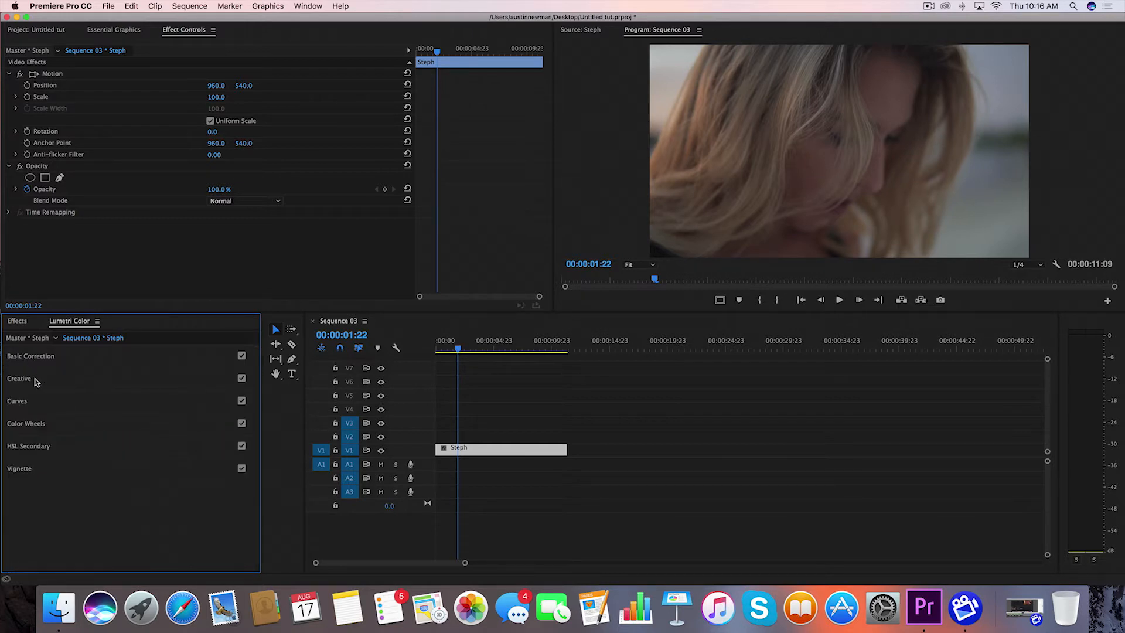
pyautogui.click(19, 378)
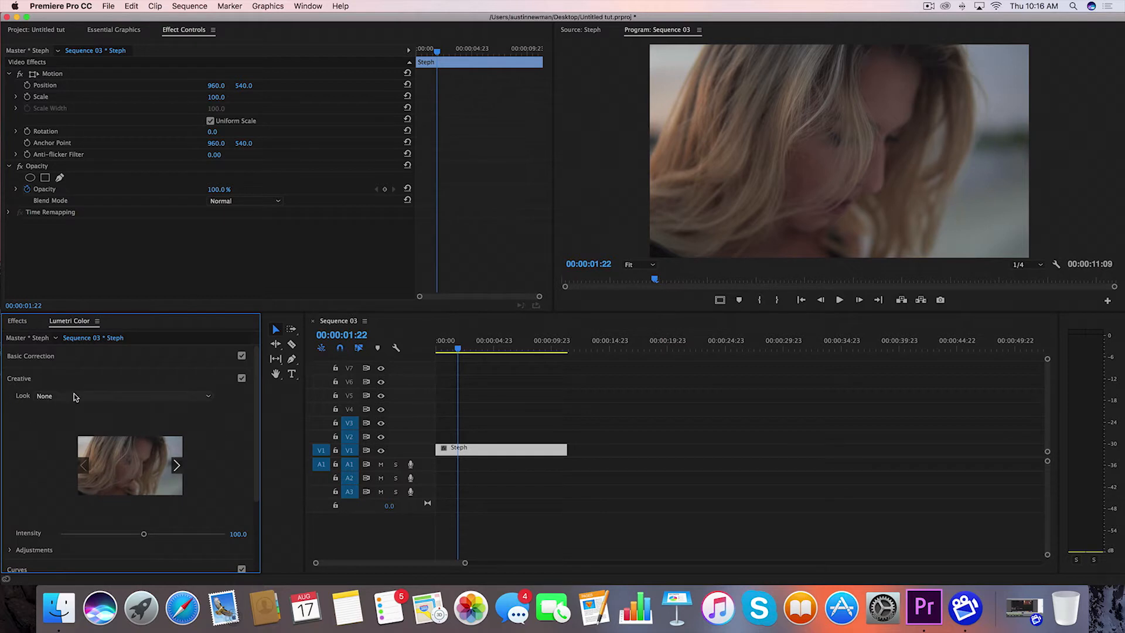
pyautogui.moveTo(11, 504)
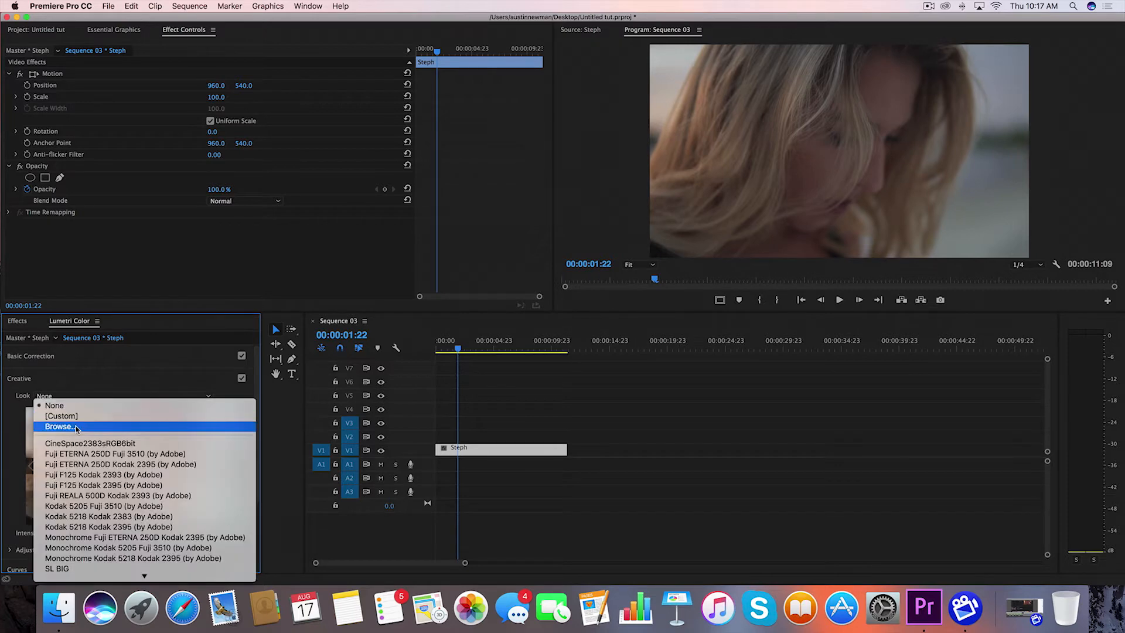
# - Browse for the Vintage_Florida_Sunrise.CUBE look file
pyautogui.click(58, 426)
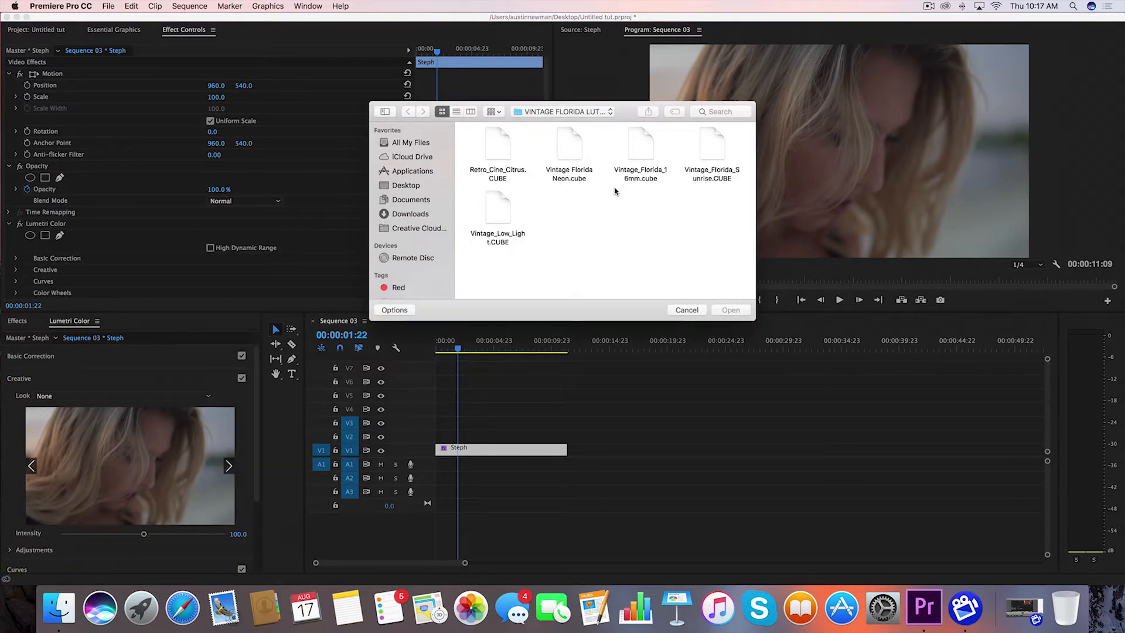
pyautogui.moveTo(649, 263)
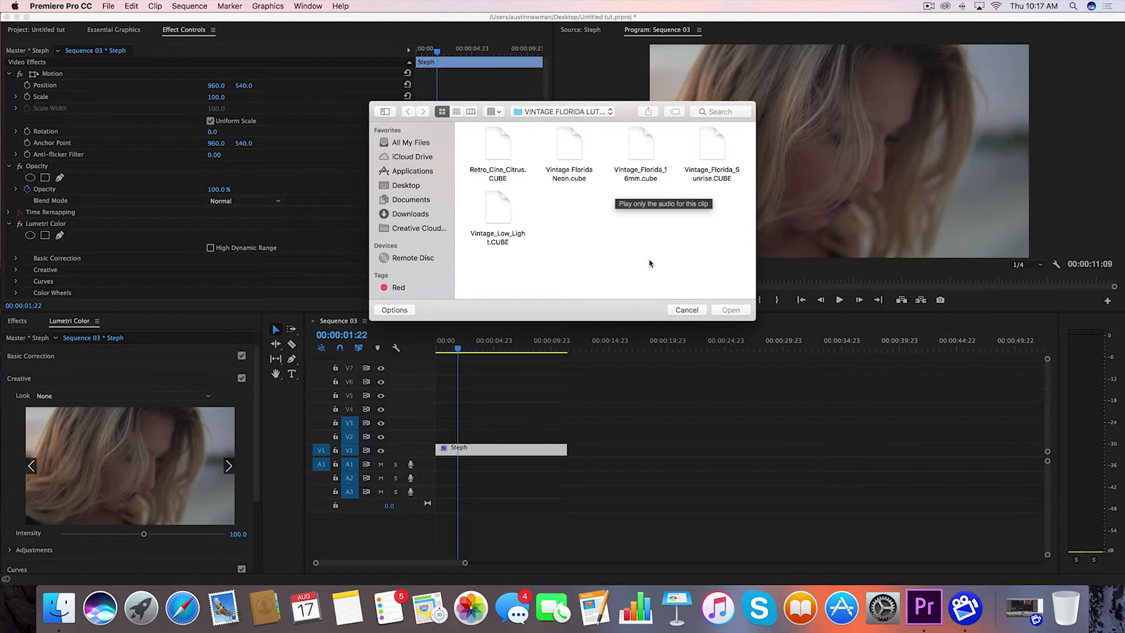
pyautogui.moveTo(660, 262)
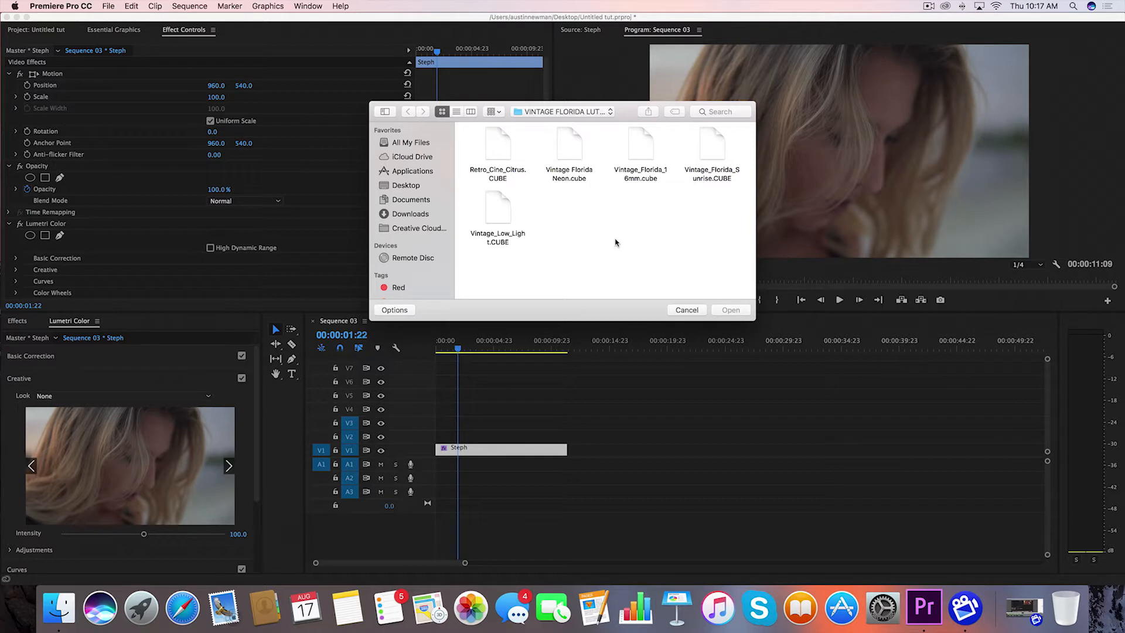
pyautogui.moveTo(654, 220)
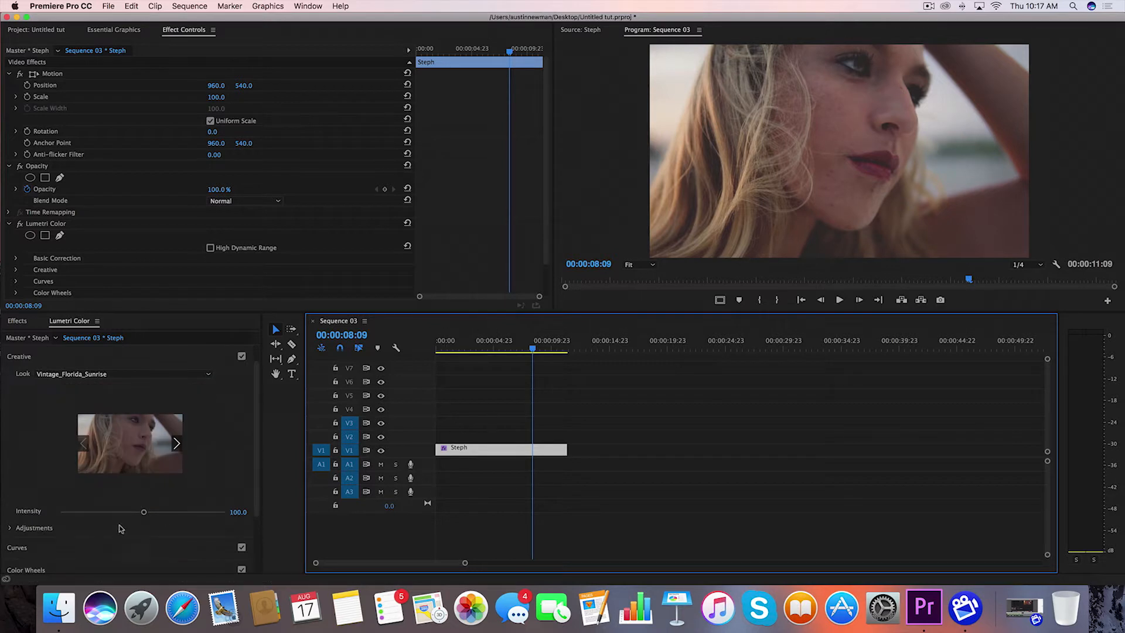
# - Compare the Sunrise look at various intensities and settle it at 85
pyautogui.moveTo(144, 512); pyautogui.dragTo(117, 512)
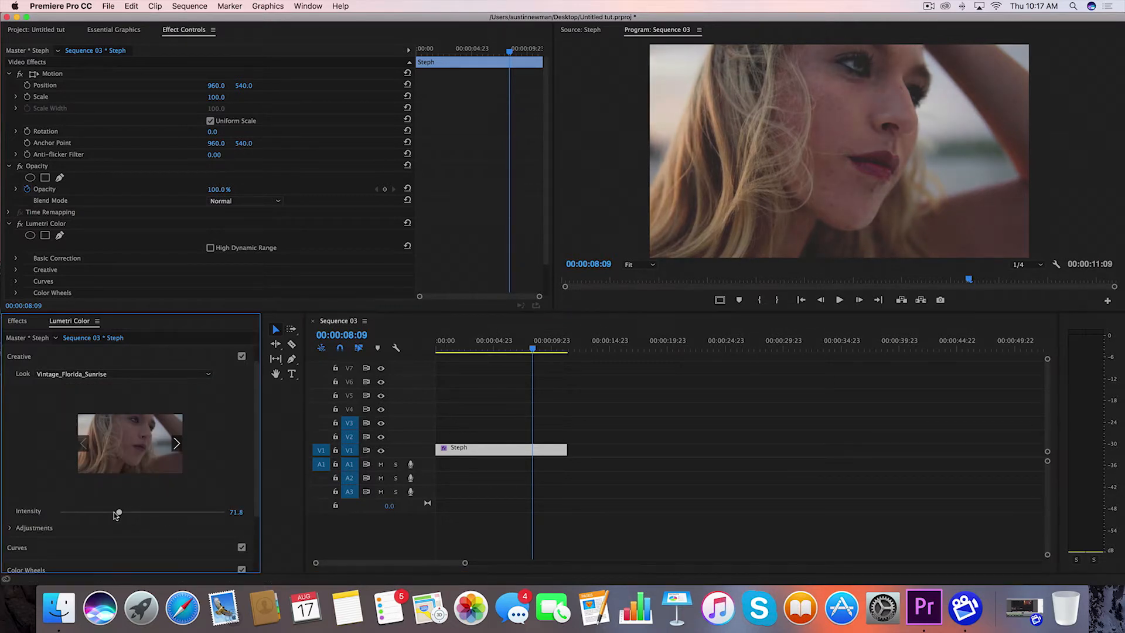
pyautogui.moveTo(118, 511); pyautogui.dragTo(188, 512)
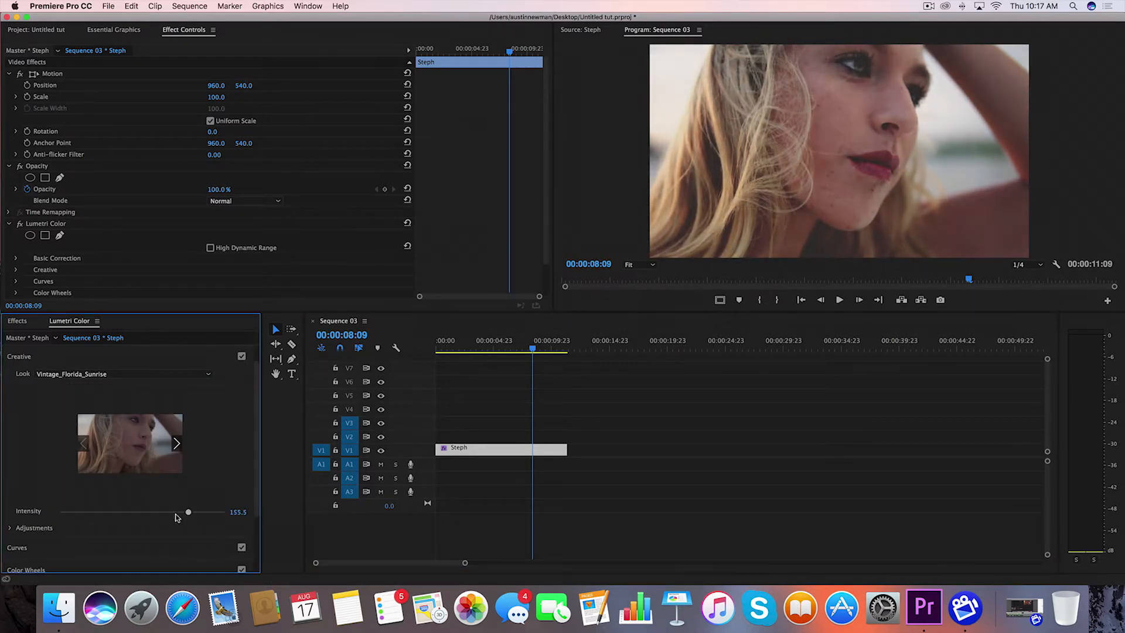
pyautogui.moveTo(188, 511); pyautogui.dragTo(59, 511)
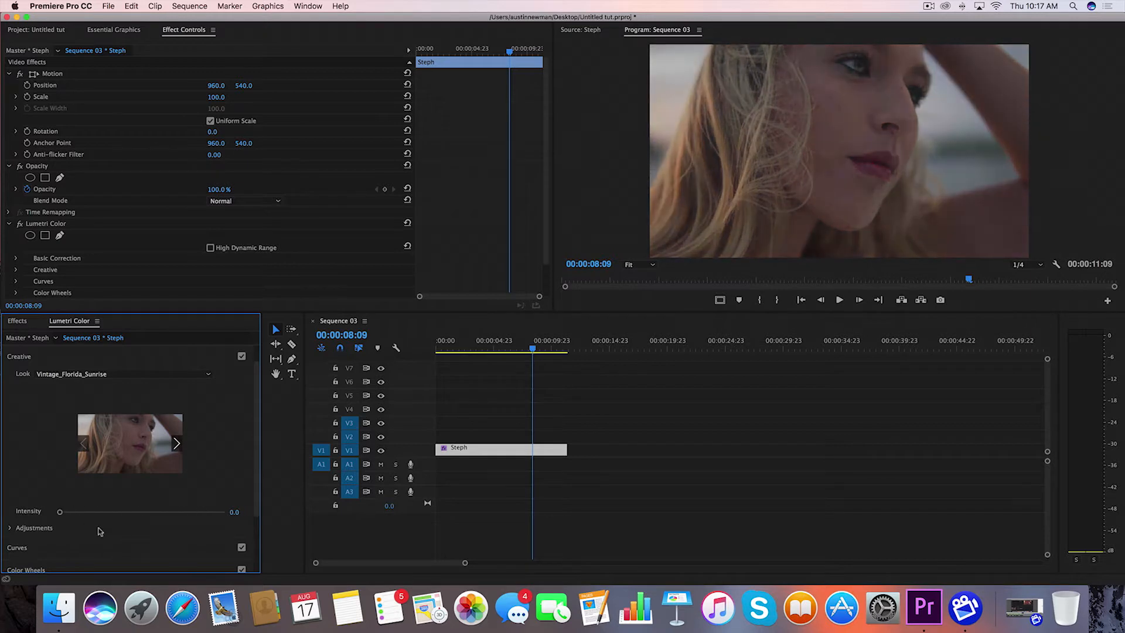
pyautogui.moveTo(60, 511); pyautogui.dragTo(141, 511)
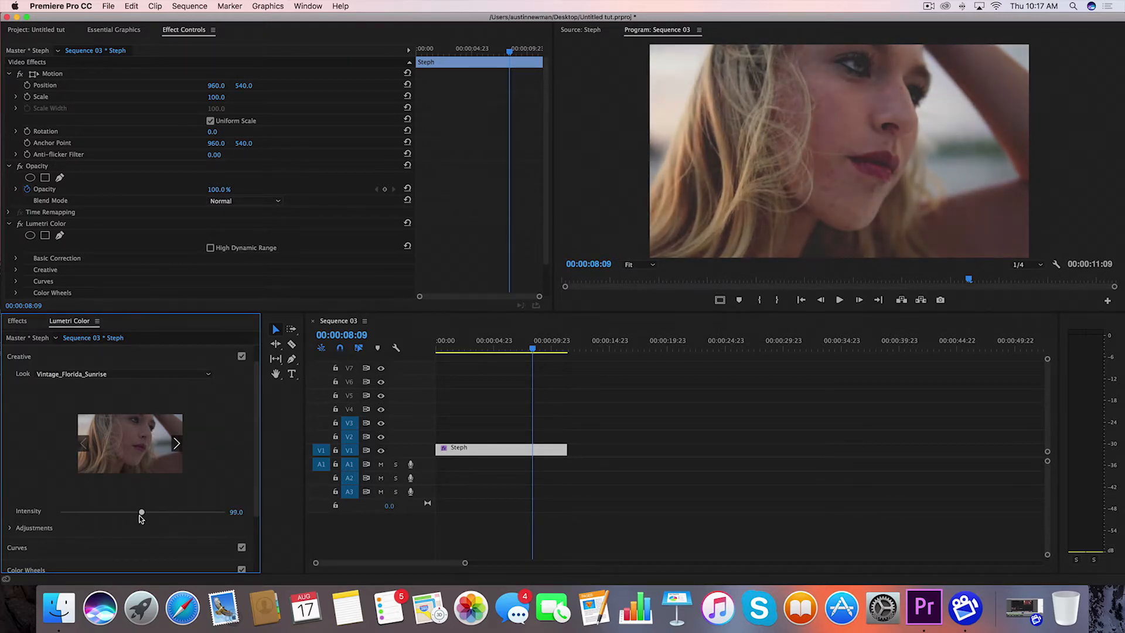
pyautogui.moveTo(141, 512); pyautogui.dragTo(130, 512)
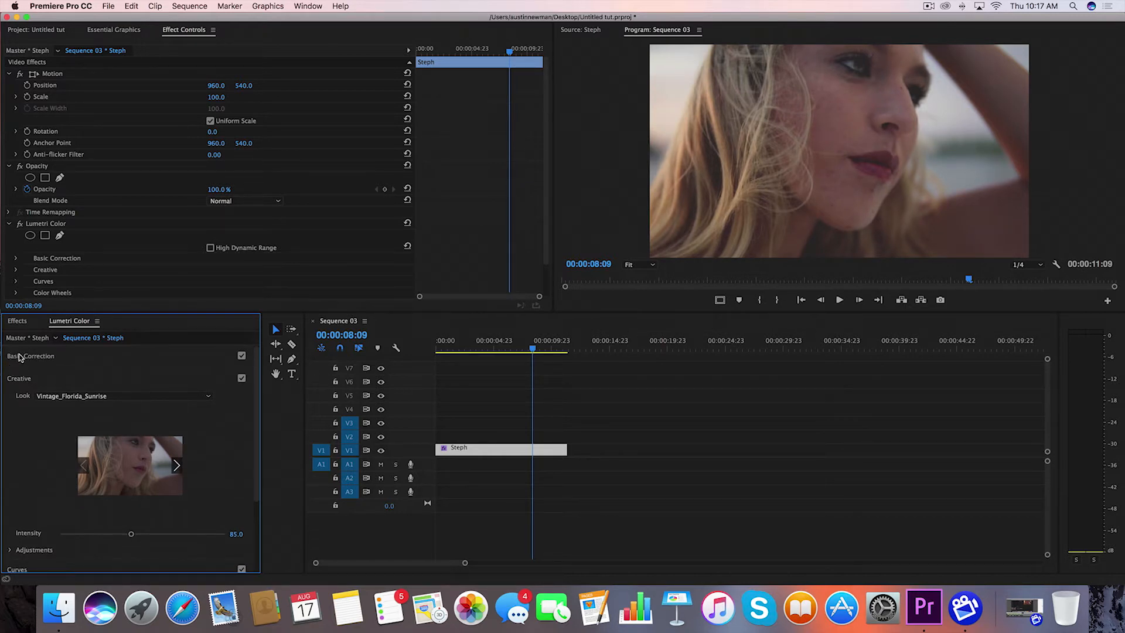
# - In Basic Correction set contrast 8.3, highlights -15.6 and shadows 11.6
pyautogui.click(31, 355)
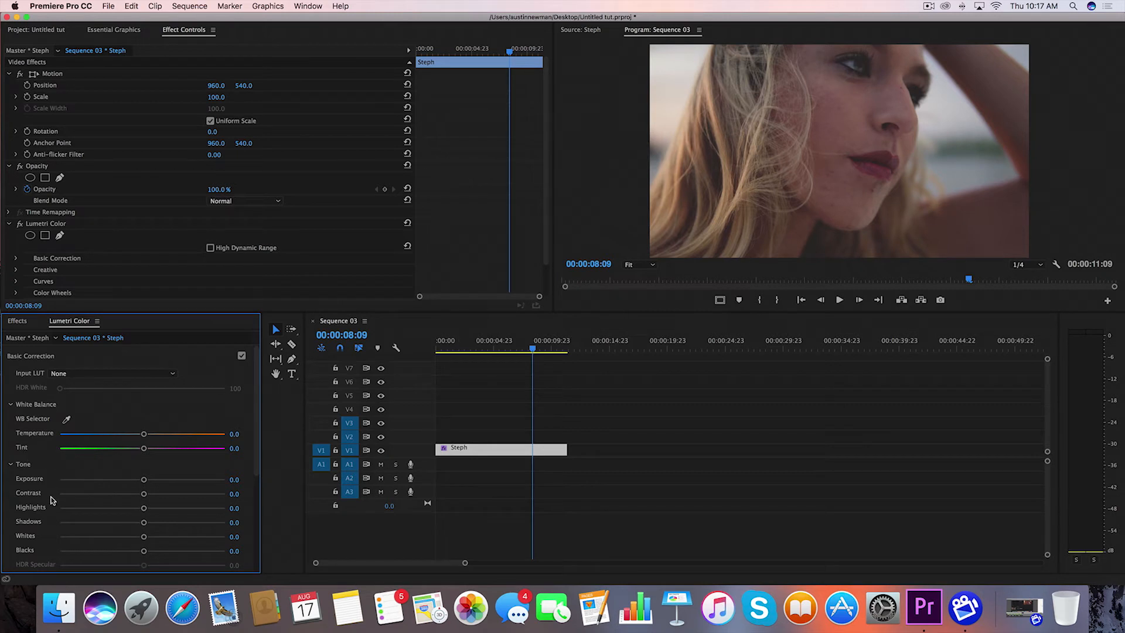
pyautogui.scroll(-3)
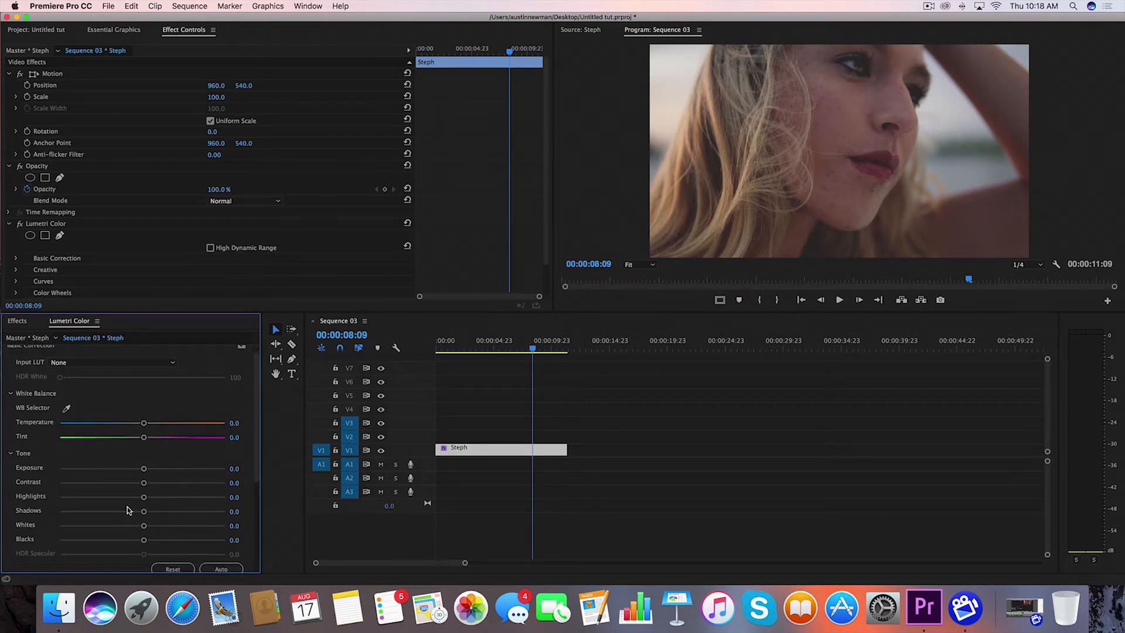
pyautogui.moveTo(143, 482); pyautogui.dragTo(147, 482)
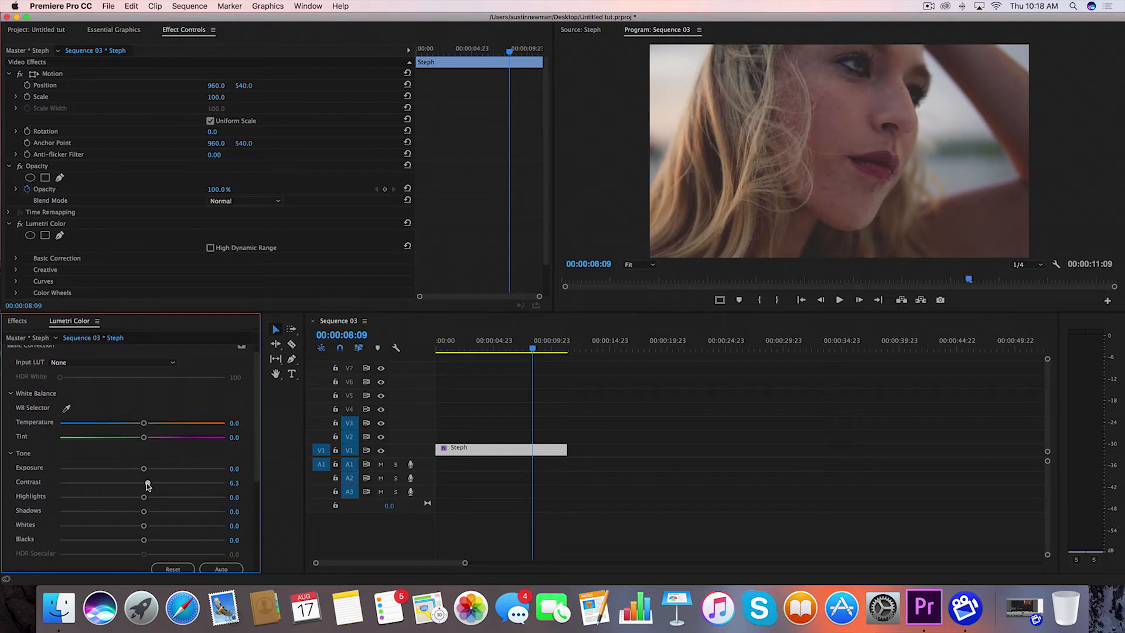
pyautogui.moveTo(146, 483); pyautogui.dragTo(149, 483)
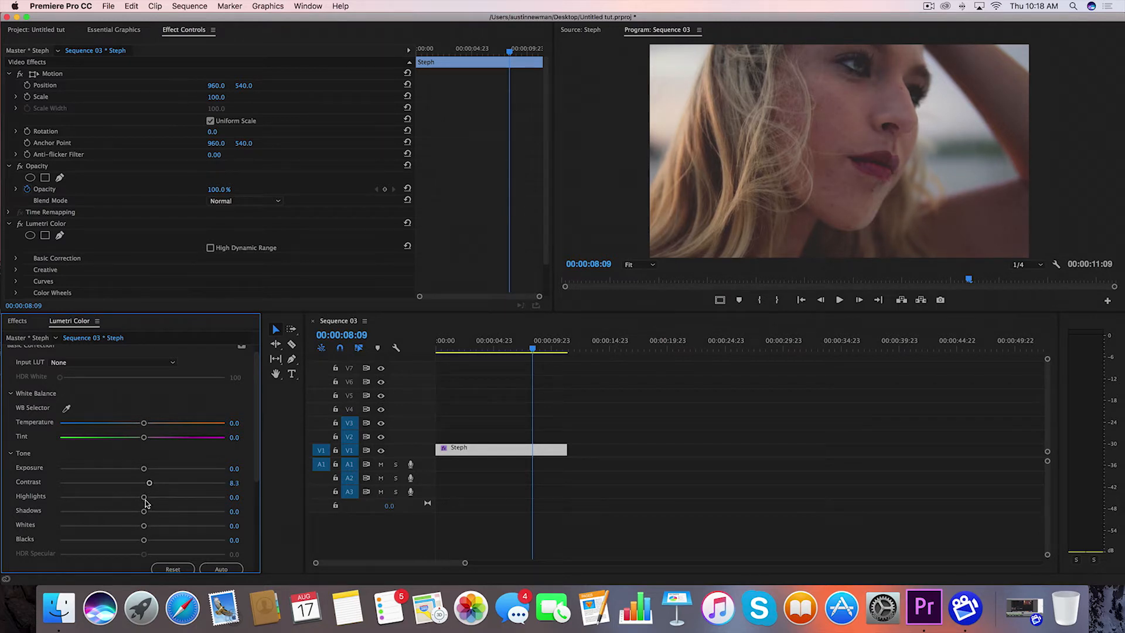
pyautogui.moveTo(144, 496); pyautogui.dragTo(130, 496)
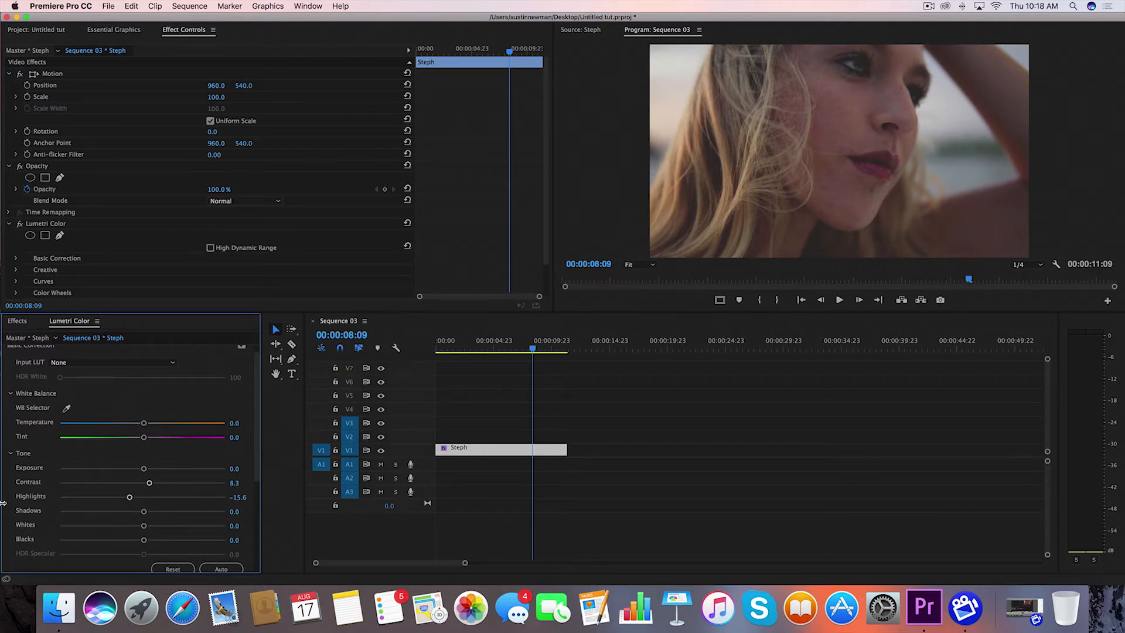
pyautogui.moveTo(123, 522); pyautogui.dragTo(153, 522)
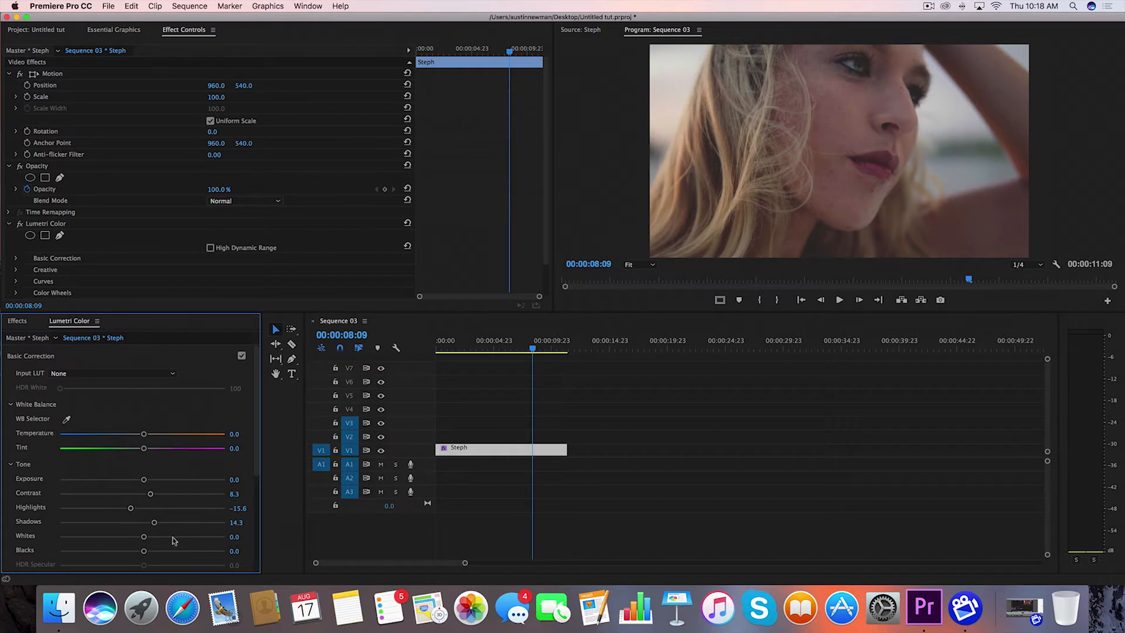
pyautogui.moveTo(154, 522); pyautogui.dragTo(151, 522)
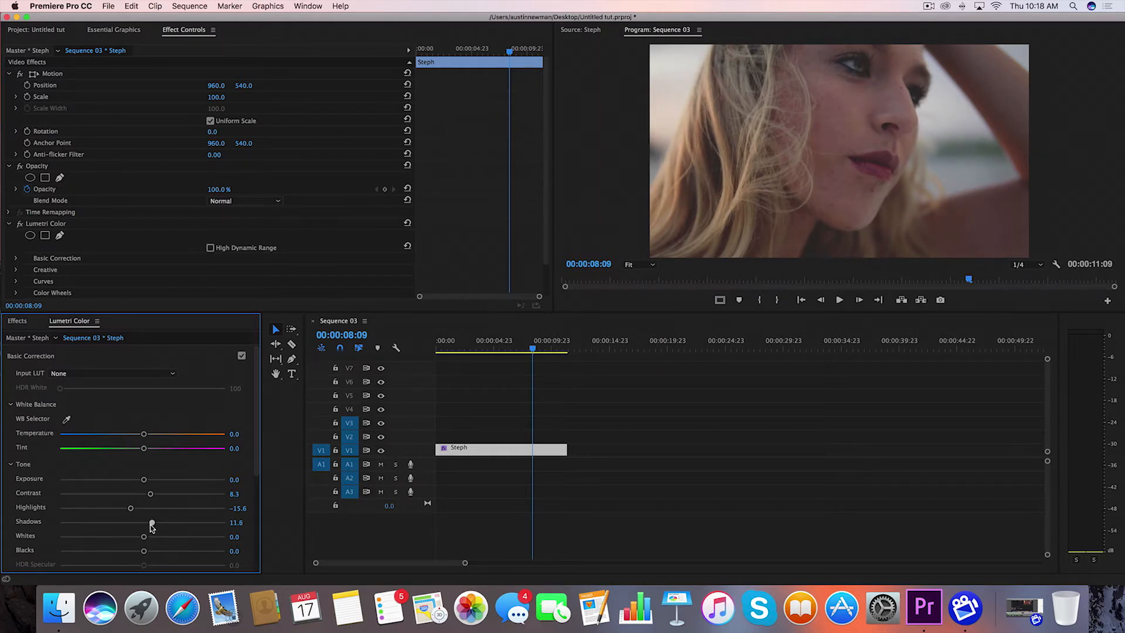
pyautogui.moveTo(67, 536)
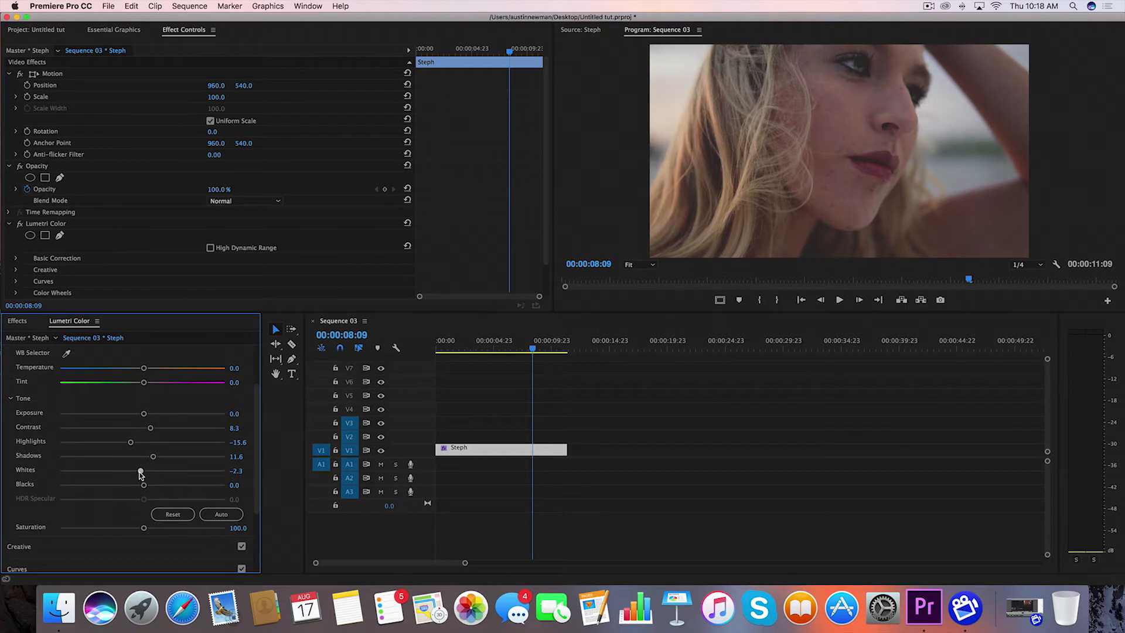
# - Pull whites to -11.6, blacks to -5.6 and boost saturation to 114.3
pyautogui.moveTo(140, 470); pyautogui.dragTo(120, 471)
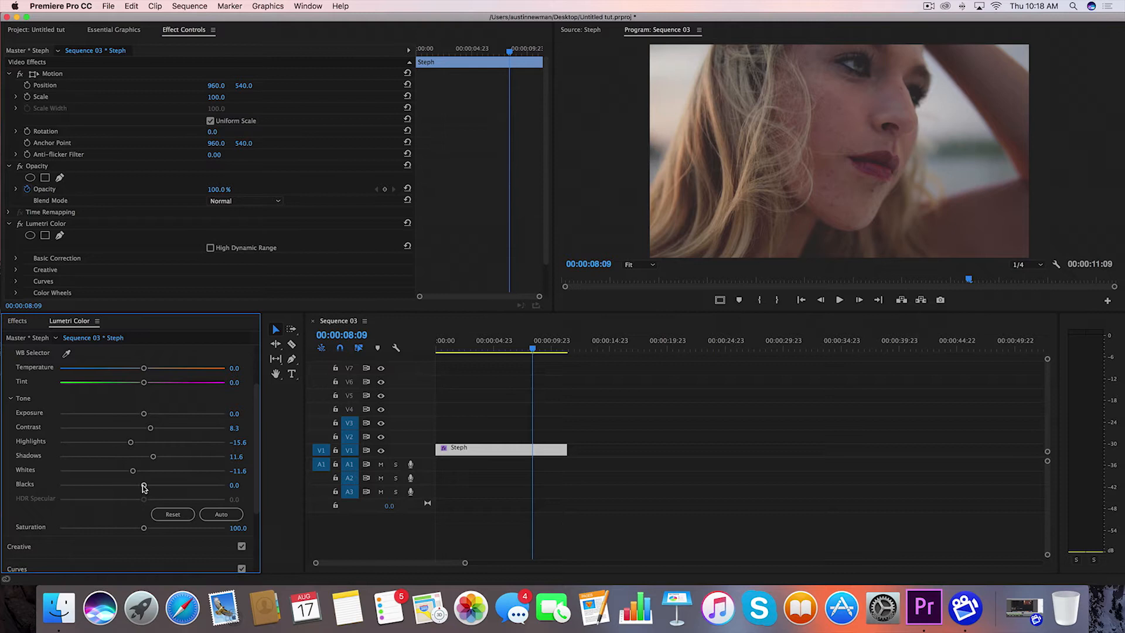
pyautogui.moveTo(143, 483); pyautogui.dragTo(136, 483)
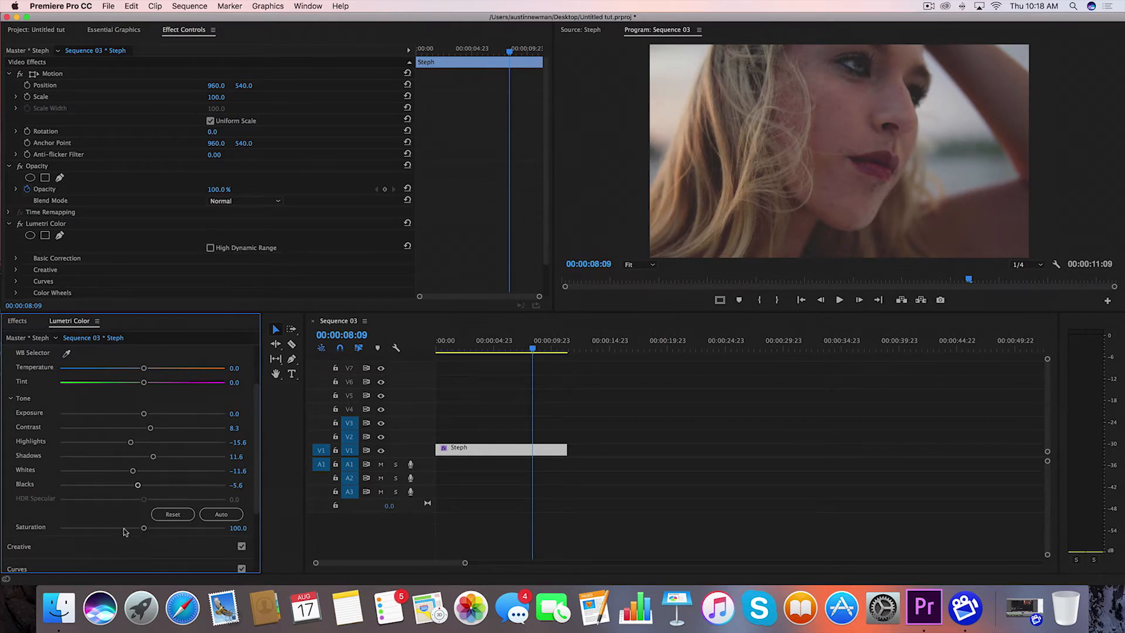
pyautogui.moveTo(143, 527); pyautogui.dragTo(152, 527)
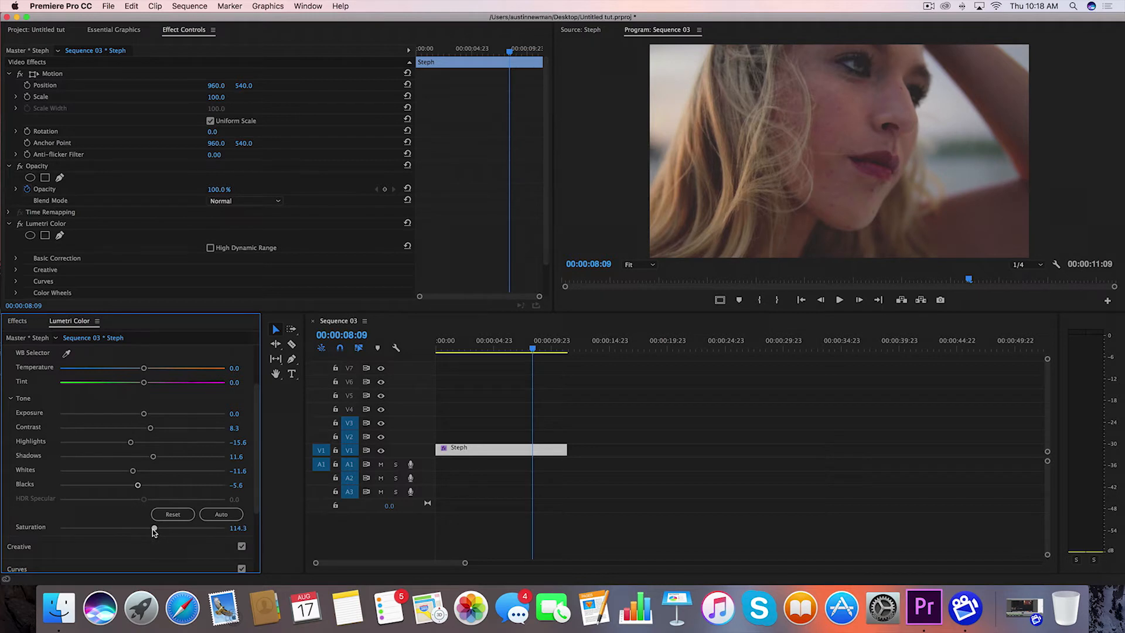
pyautogui.moveTo(18, 527)
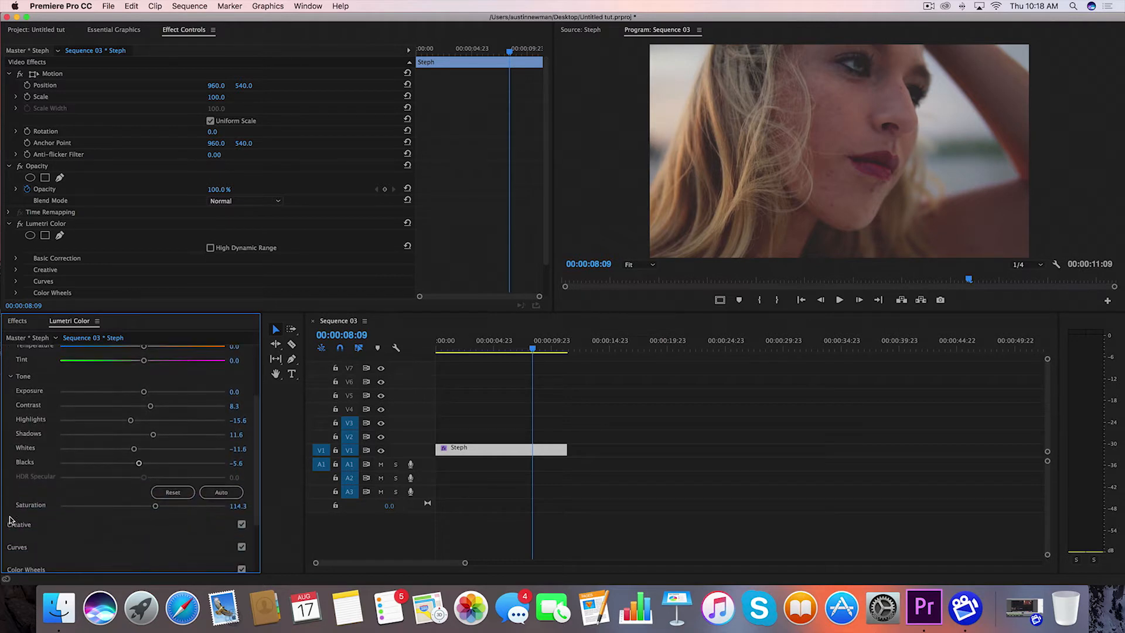
pyautogui.moveTo(18, 502)
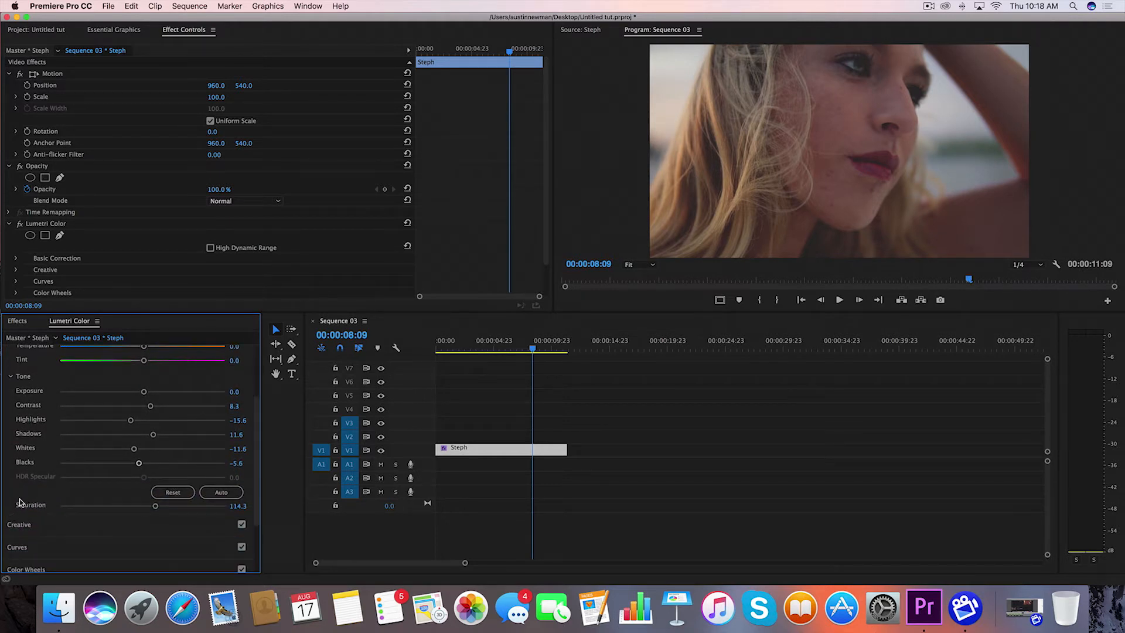
# - Place and reshape hue saturation curve points around the red-orange hues
pyautogui.scroll(-3)
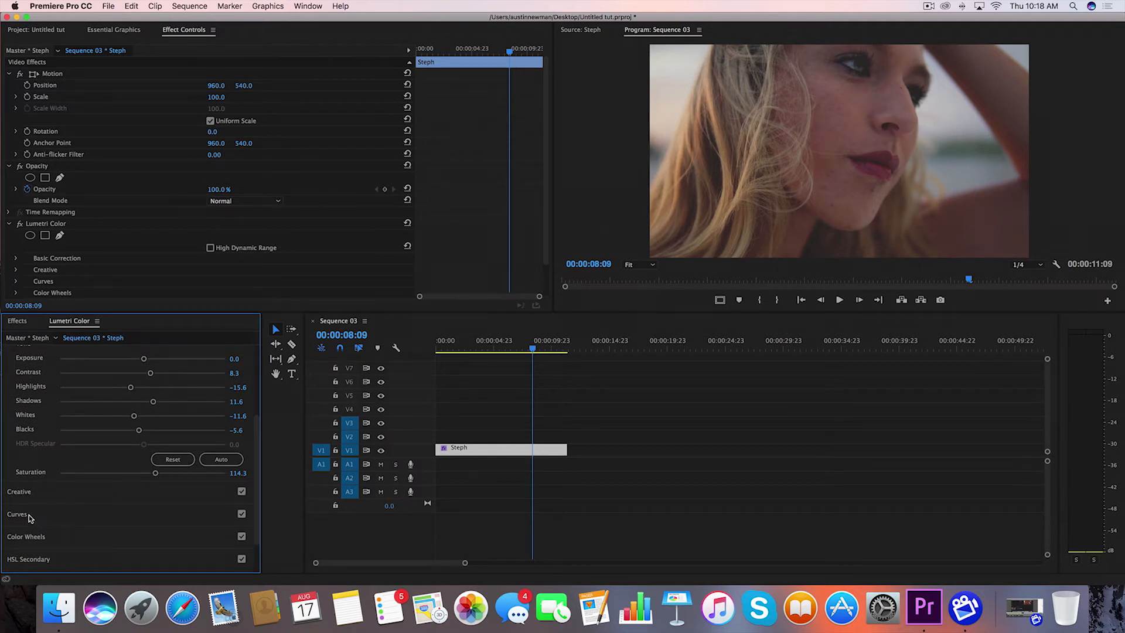
pyautogui.click(17, 514)
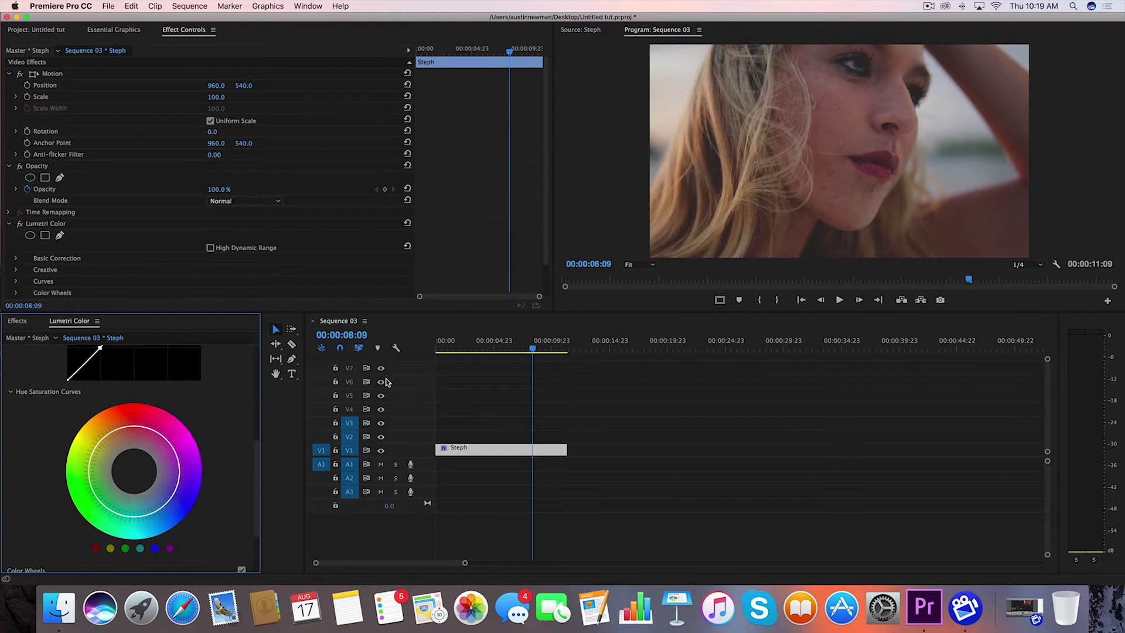
pyautogui.moveTo(974, 195)
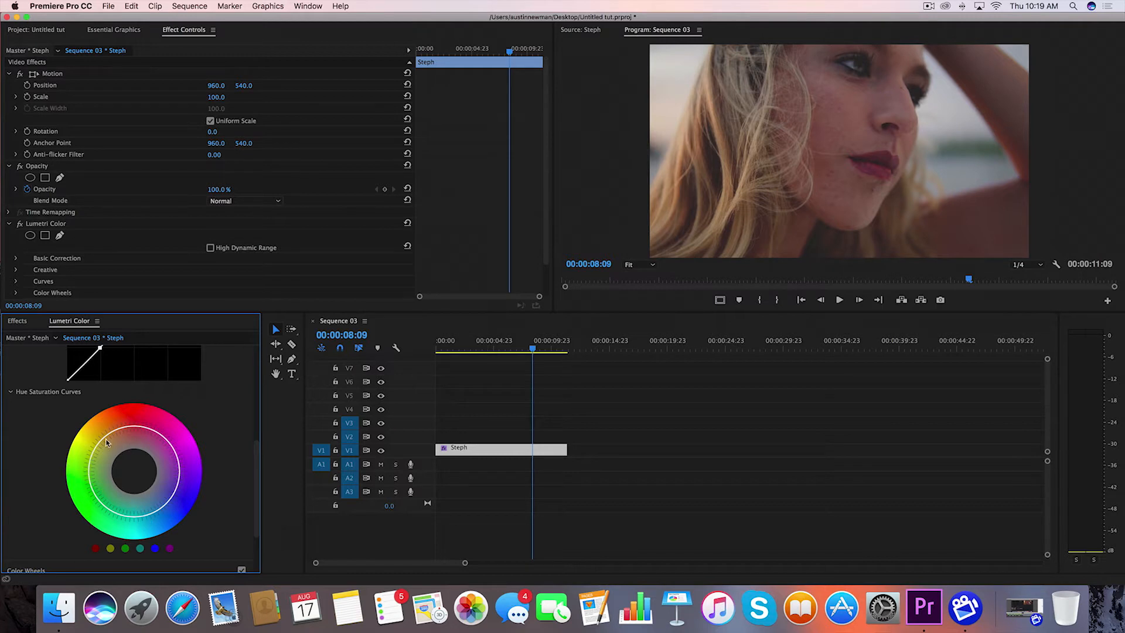
pyautogui.moveTo(105, 443); pyautogui.dragTo(125, 431)
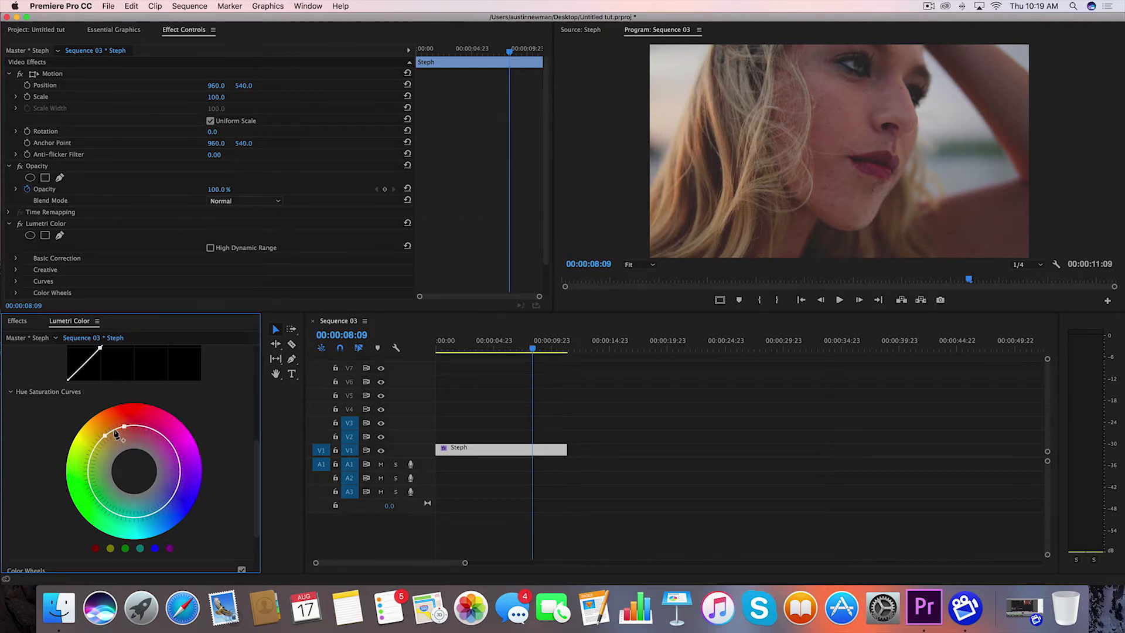
pyautogui.moveTo(117, 436); pyautogui.dragTo(111, 429)
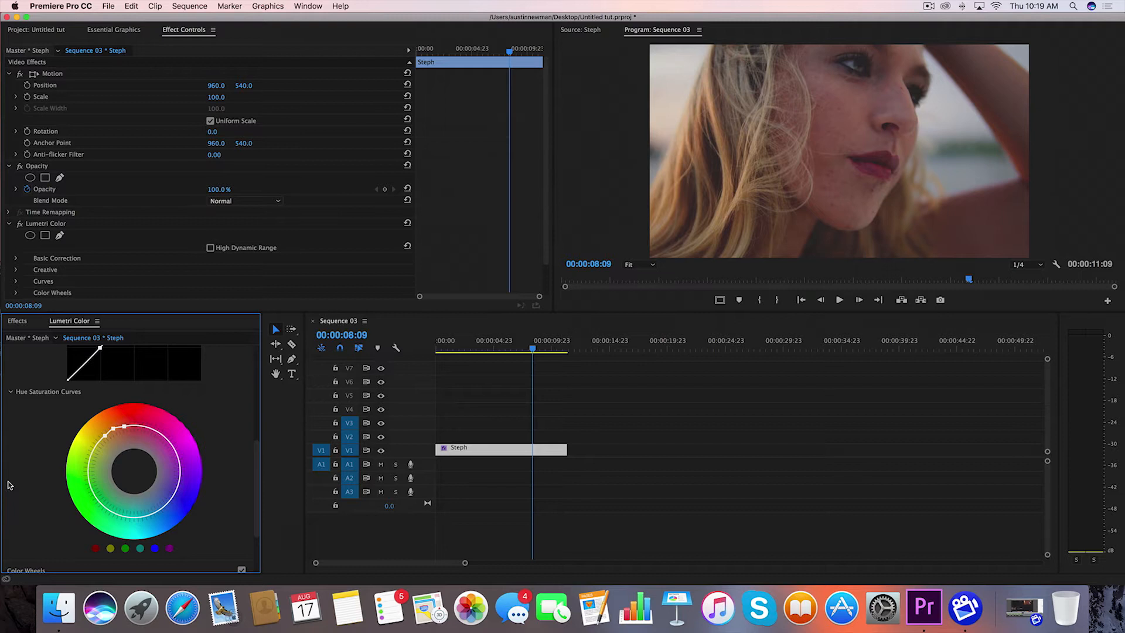
# - Scroll down to the Vignette settings and nudge a slider there
pyautogui.scroll(-3)
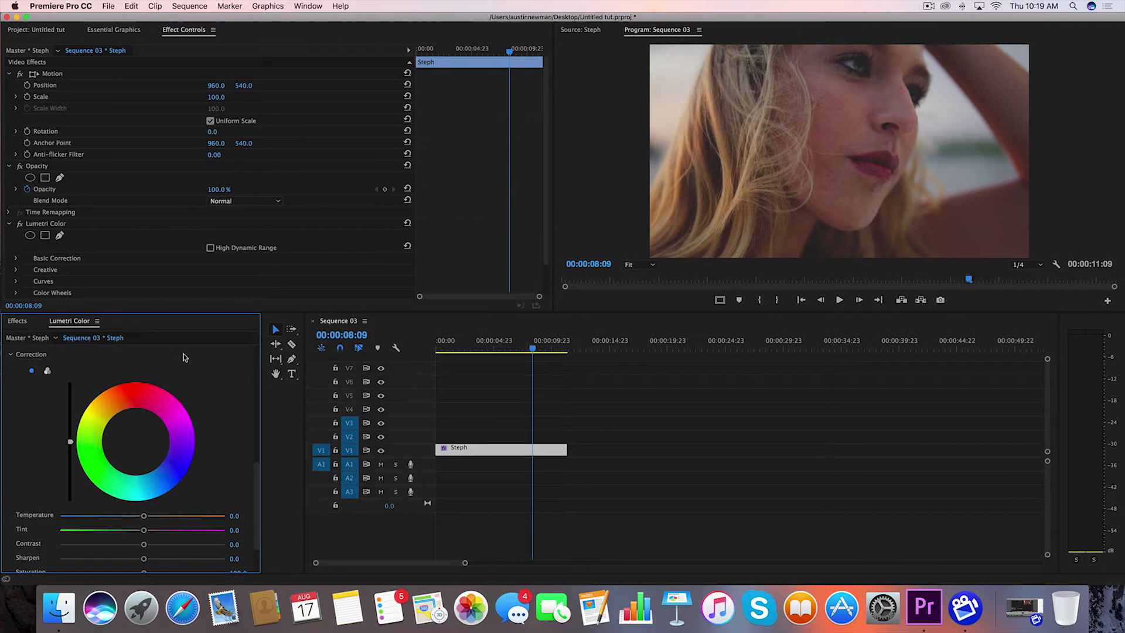
pyautogui.scroll(-3)
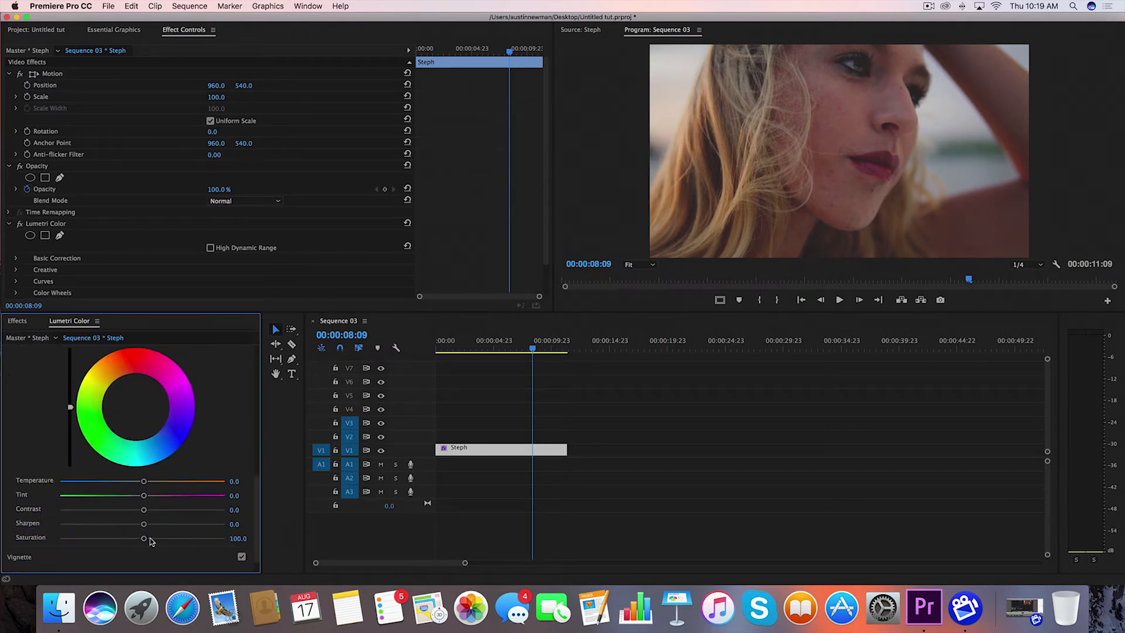
pyautogui.moveTo(142, 537); pyautogui.dragTo(148, 538)
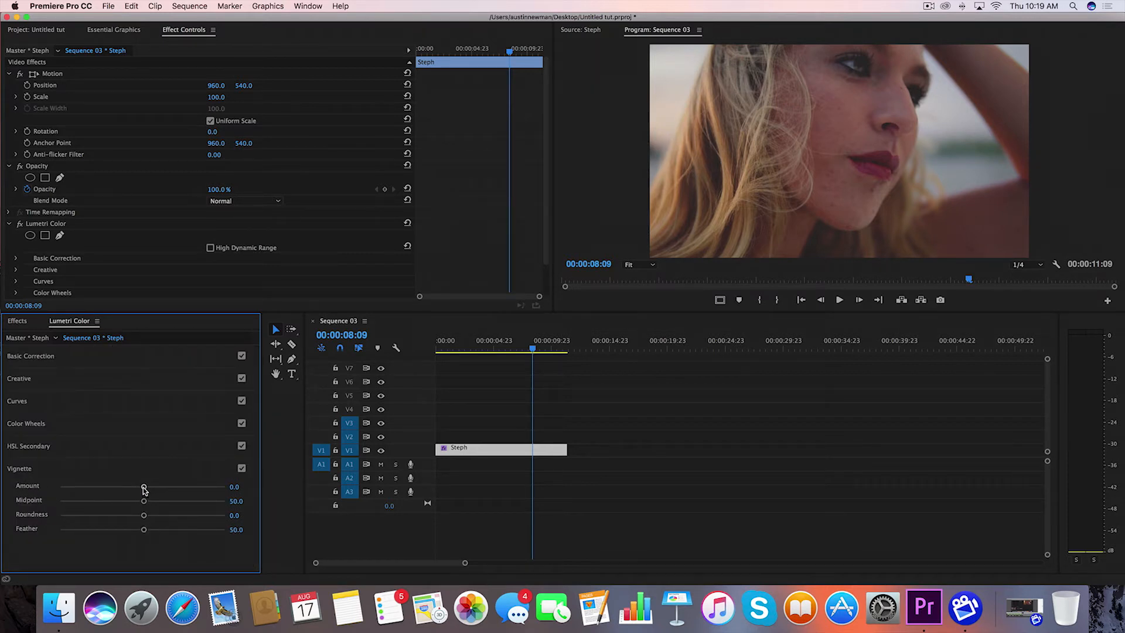
# - Experiment with the vignette amount and leave the edges darkened at about -1.3
pyautogui.moveTo(143, 487); pyautogui.dragTo(161, 487)
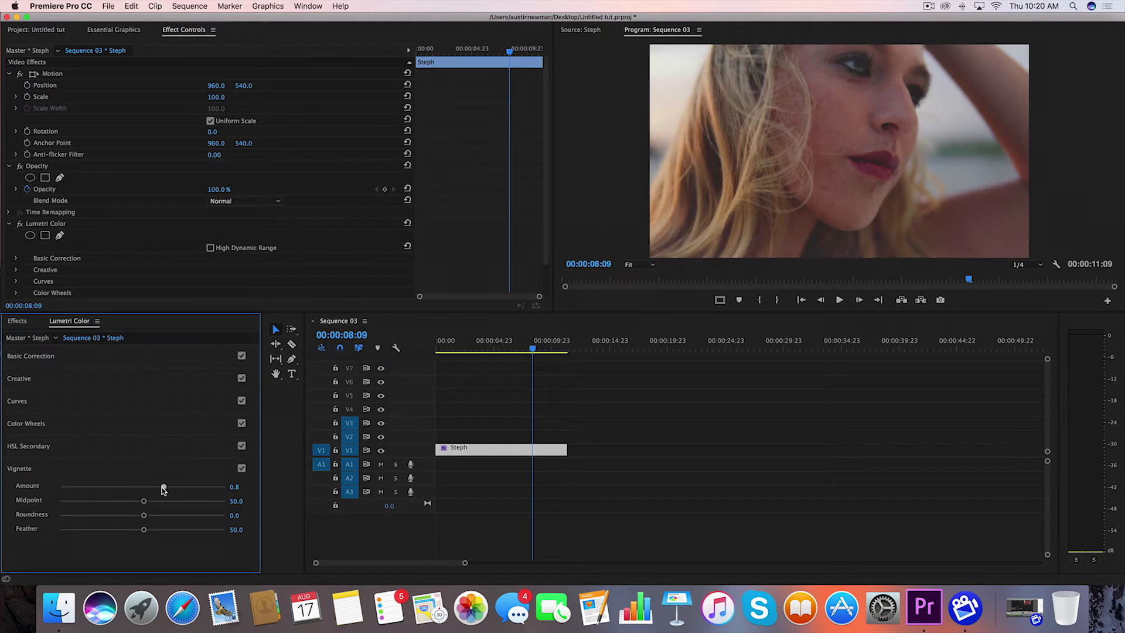
pyautogui.moveTo(162, 487); pyautogui.dragTo(141, 486)
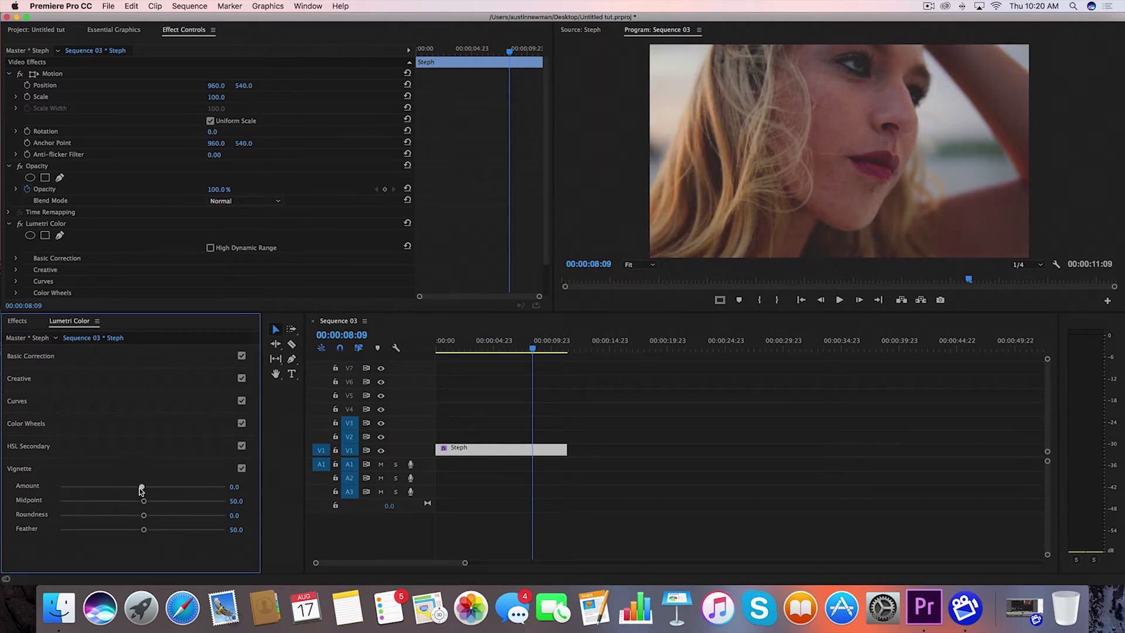
pyautogui.moveTo(140, 487); pyautogui.dragTo(173, 498)
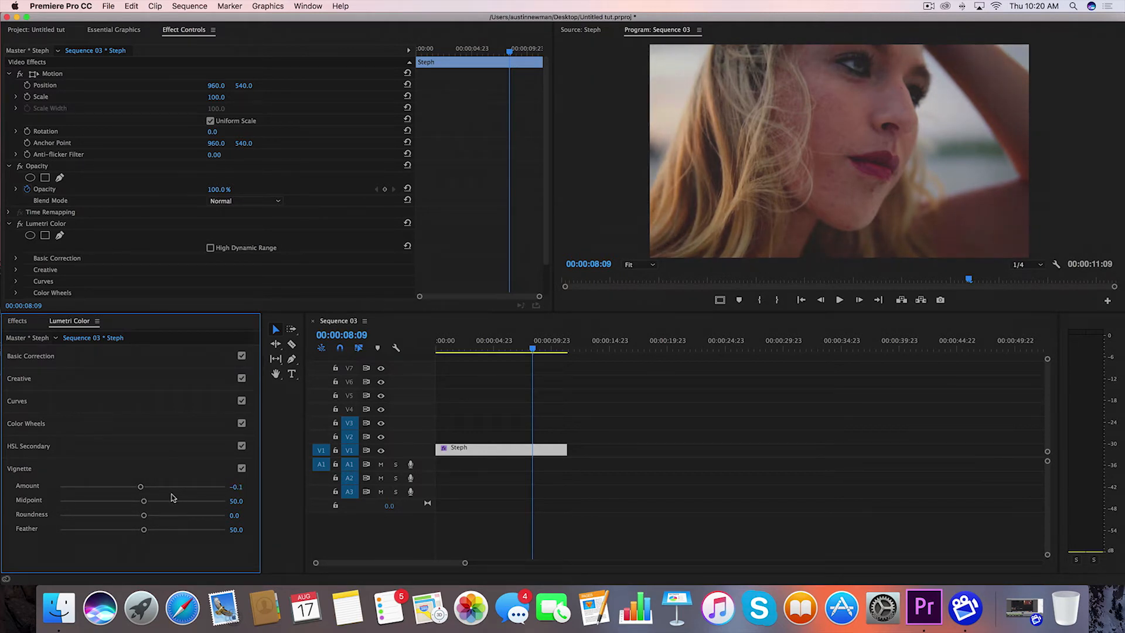
pyautogui.moveTo(140, 486); pyautogui.dragTo(60, 486)
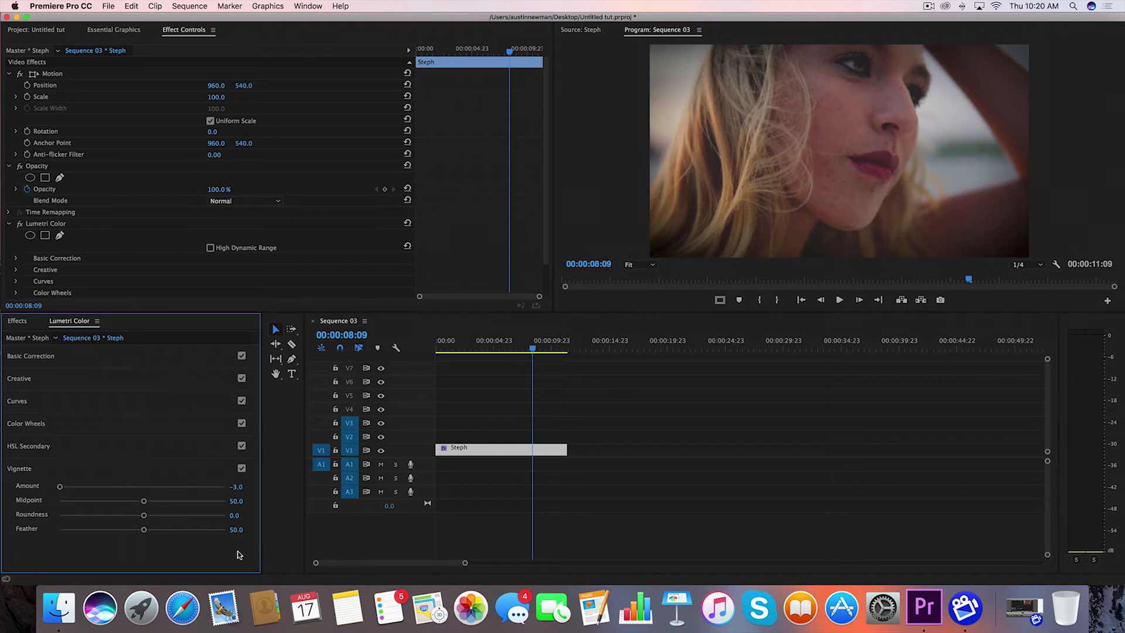
pyautogui.moveTo(59, 486); pyautogui.dragTo(106, 487)
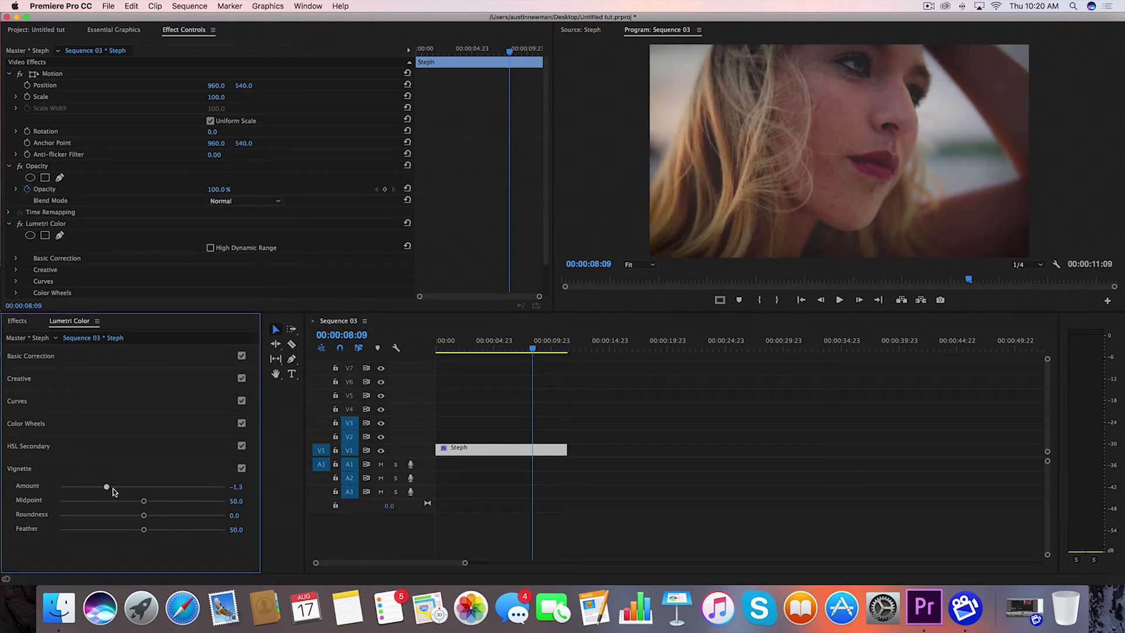
pyautogui.moveTo(107, 487); pyautogui.dragTo(139, 486)
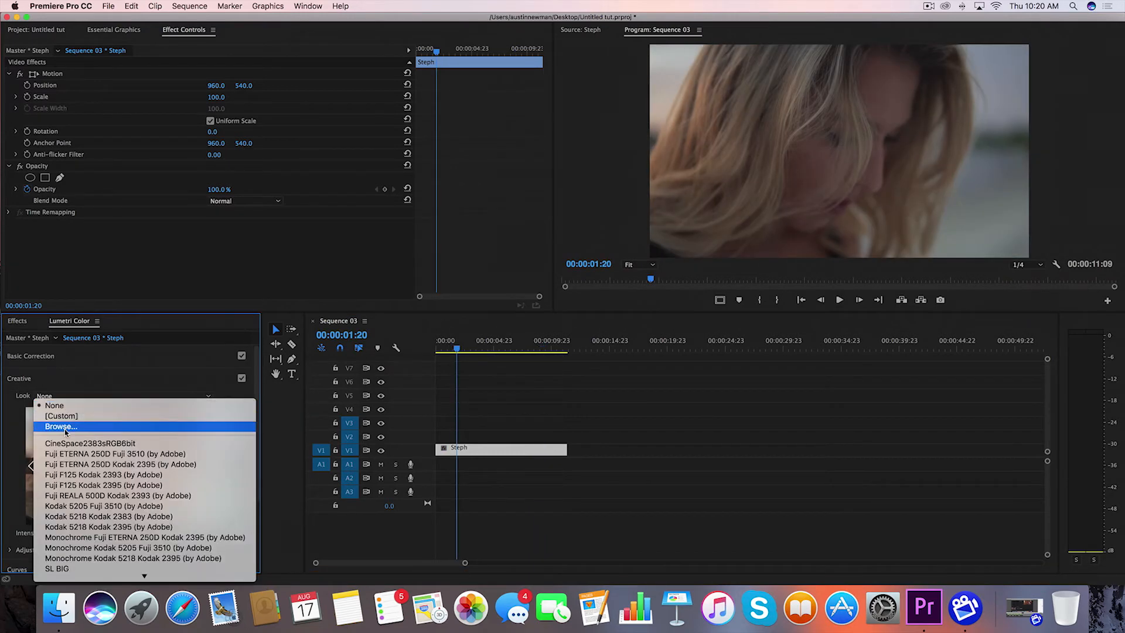
# - Browse for the Vintage_Florida_16mm look and lower its intensity to about 79.7
pyautogui.click(61, 427)
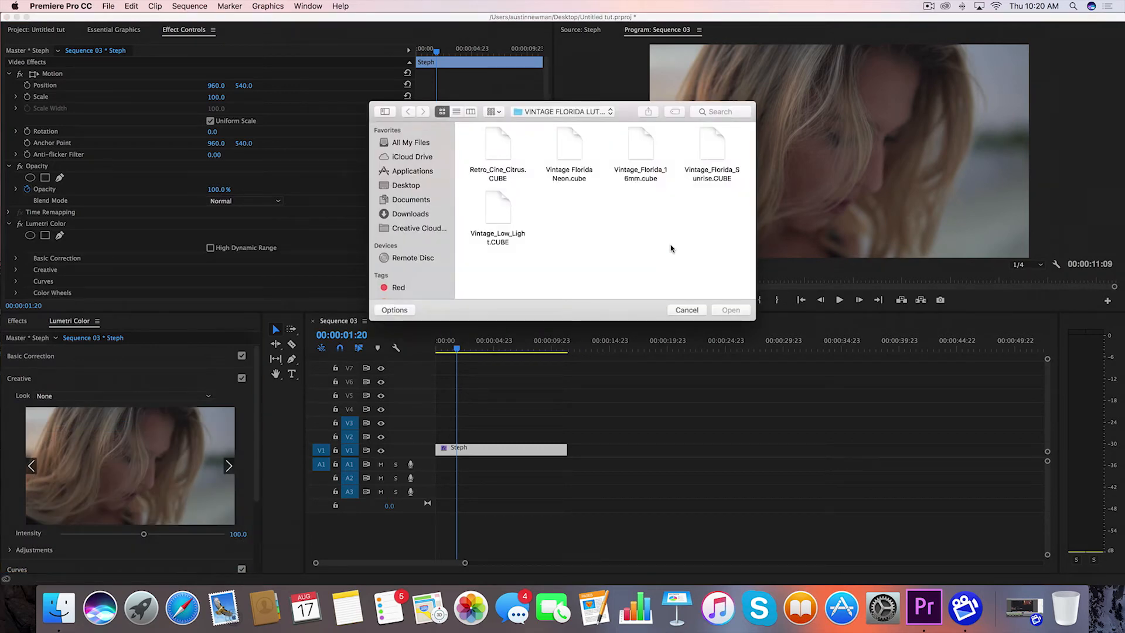
pyautogui.moveTo(649, 148)
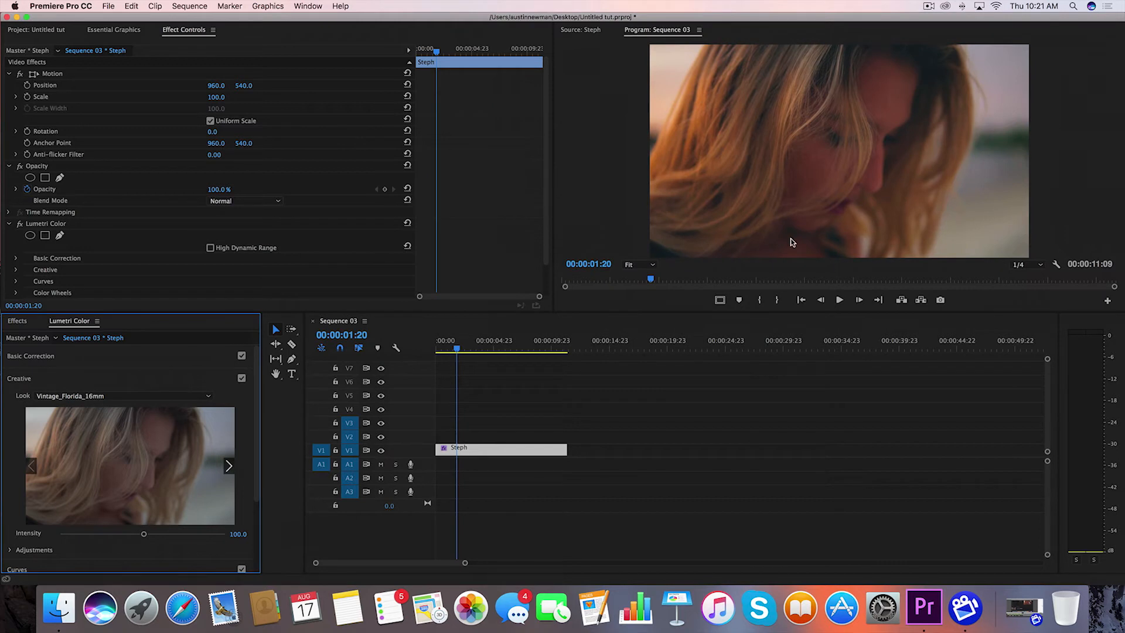
pyautogui.moveTo(771, 192)
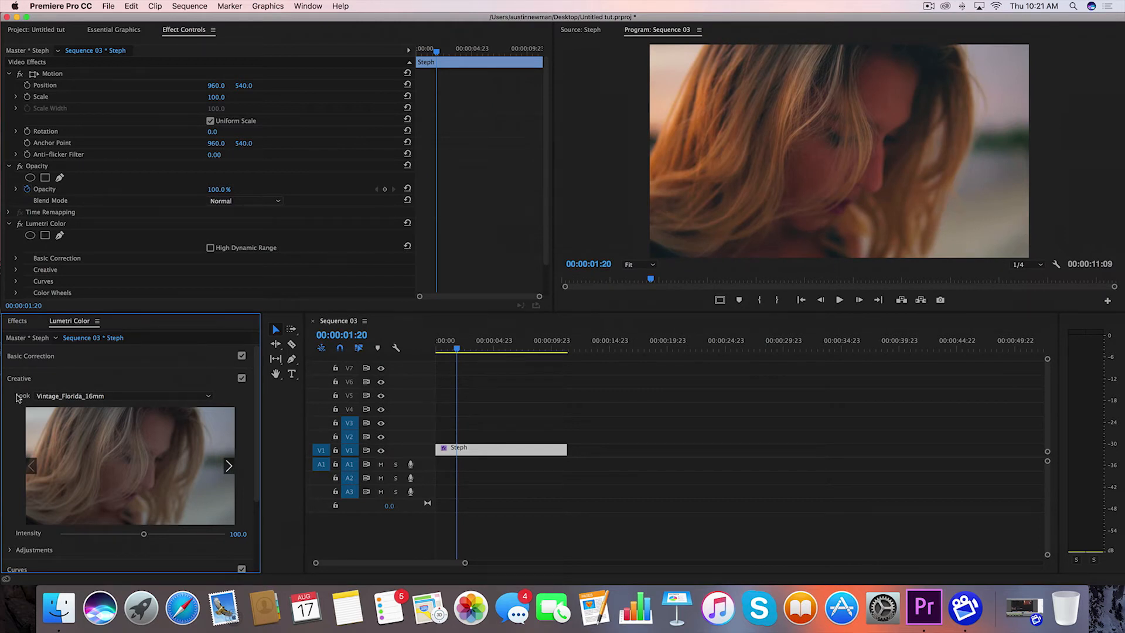
pyautogui.moveTo(143, 533); pyautogui.dragTo(125, 512)
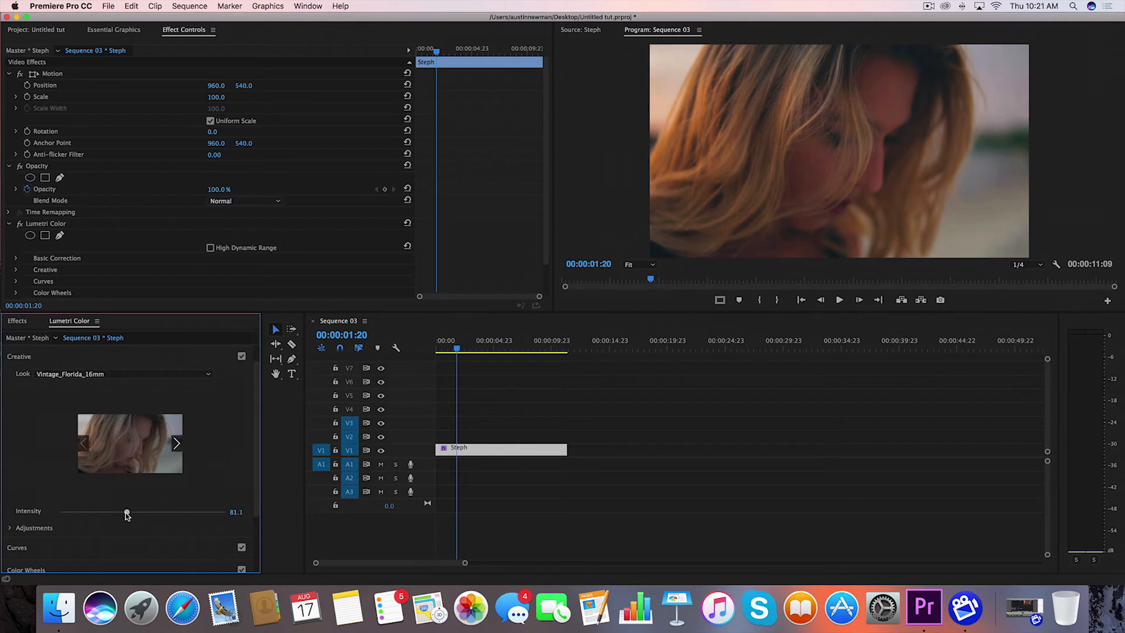
pyautogui.moveTo(129, 511); pyautogui.dragTo(127, 512)
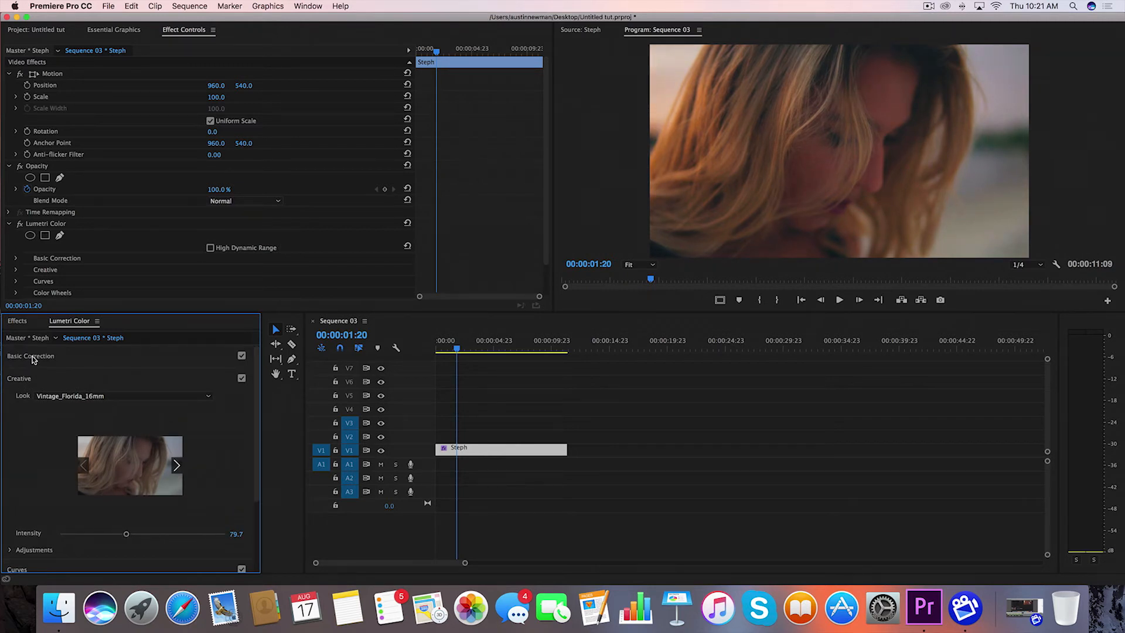
# - In Basic Correction set exposure 0.2, contrast 7 and highlights 8.3
pyautogui.click(29, 355)
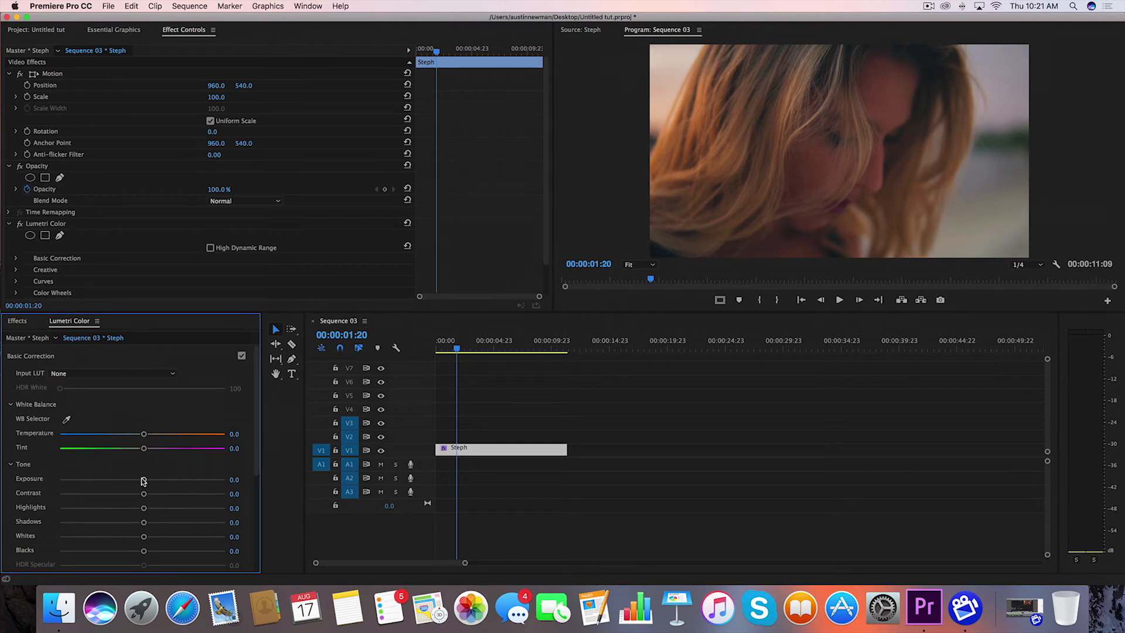
pyautogui.moveTo(143, 479); pyautogui.dragTo(144, 479)
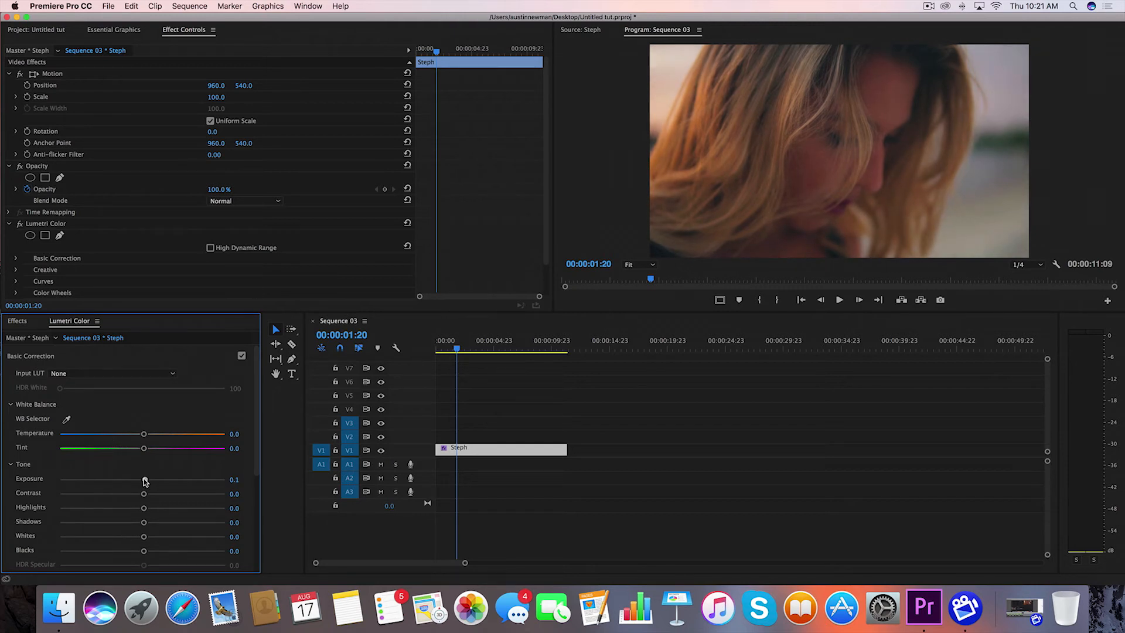
pyautogui.moveTo(144, 479); pyautogui.dragTo(147, 479)
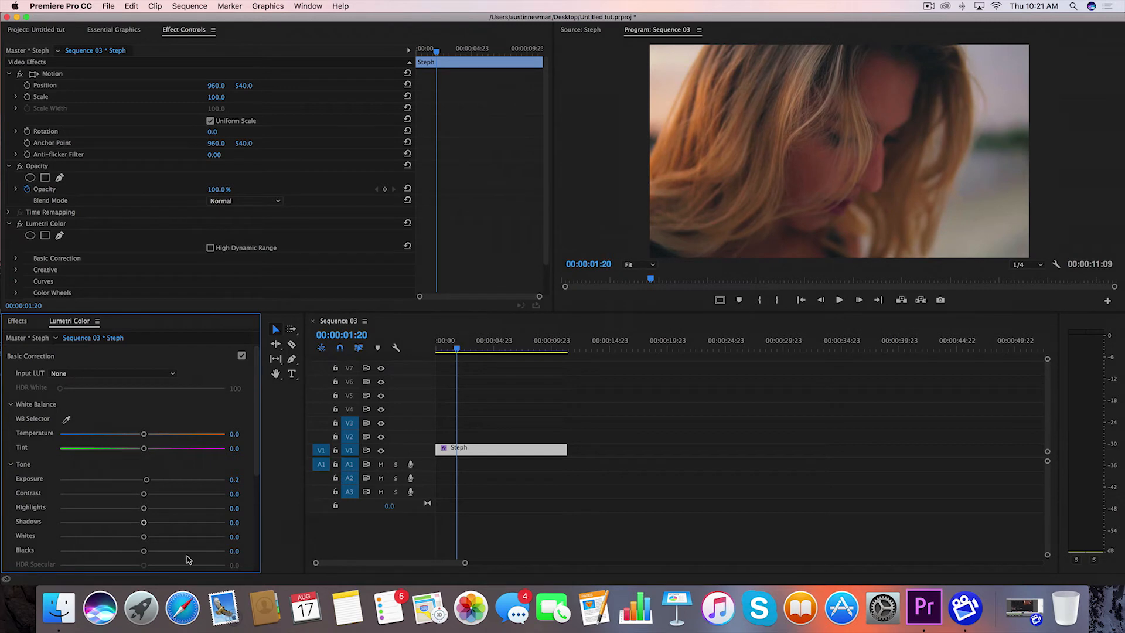
pyautogui.moveTo(143, 494); pyautogui.dragTo(146, 493)
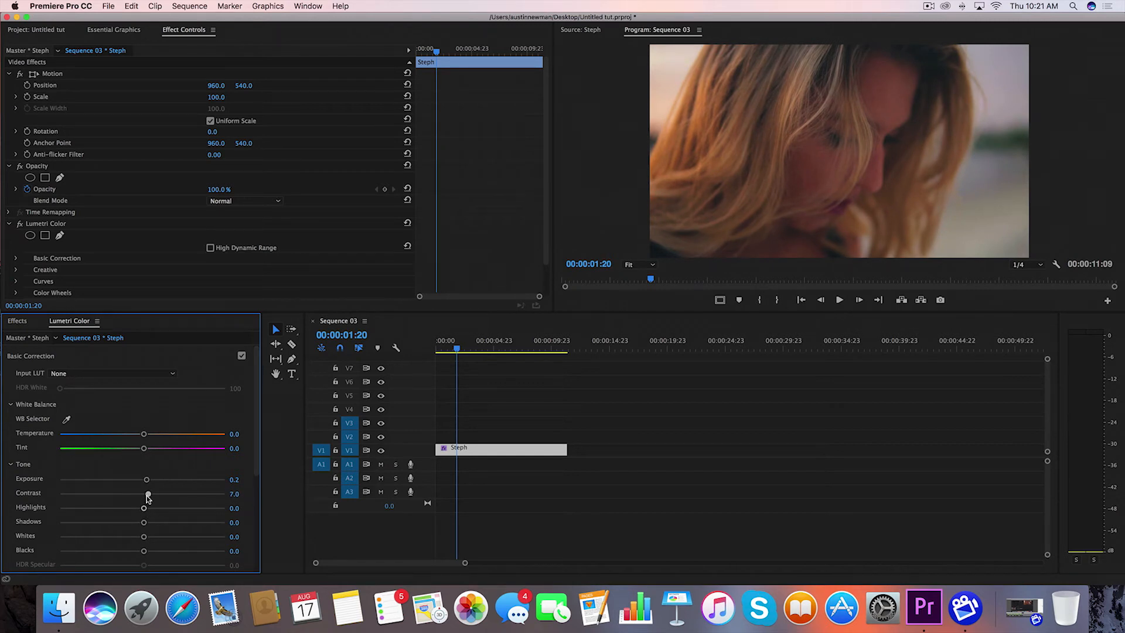
pyautogui.moveTo(123, 508); pyautogui.dragTo(147, 508)
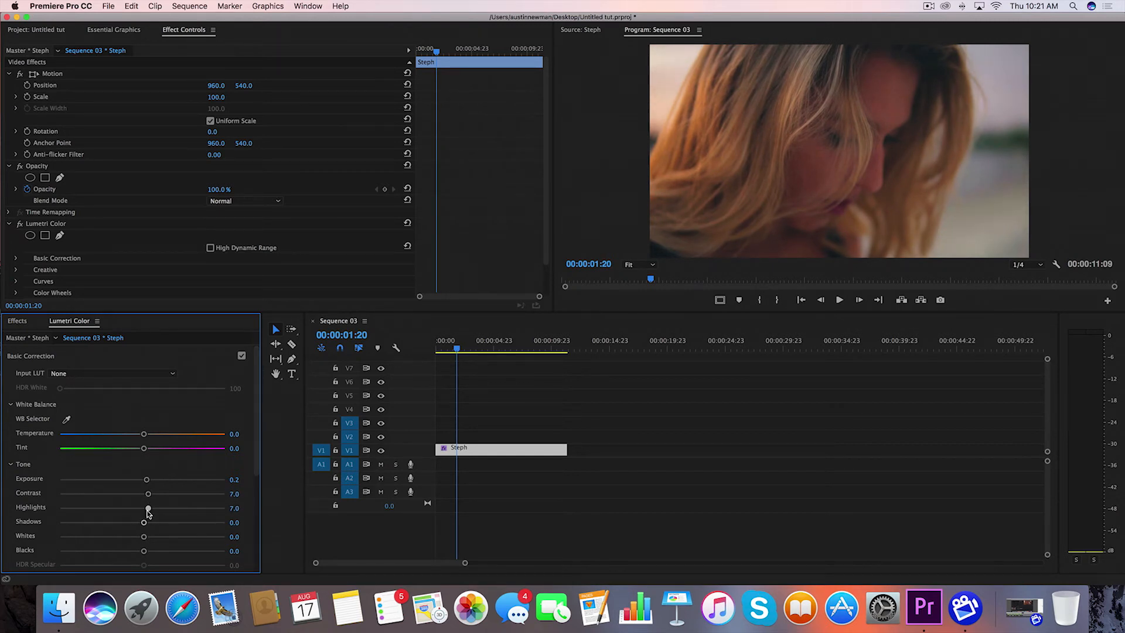
pyautogui.moveTo(147, 508); pyautogui.dragTo(166, 508)
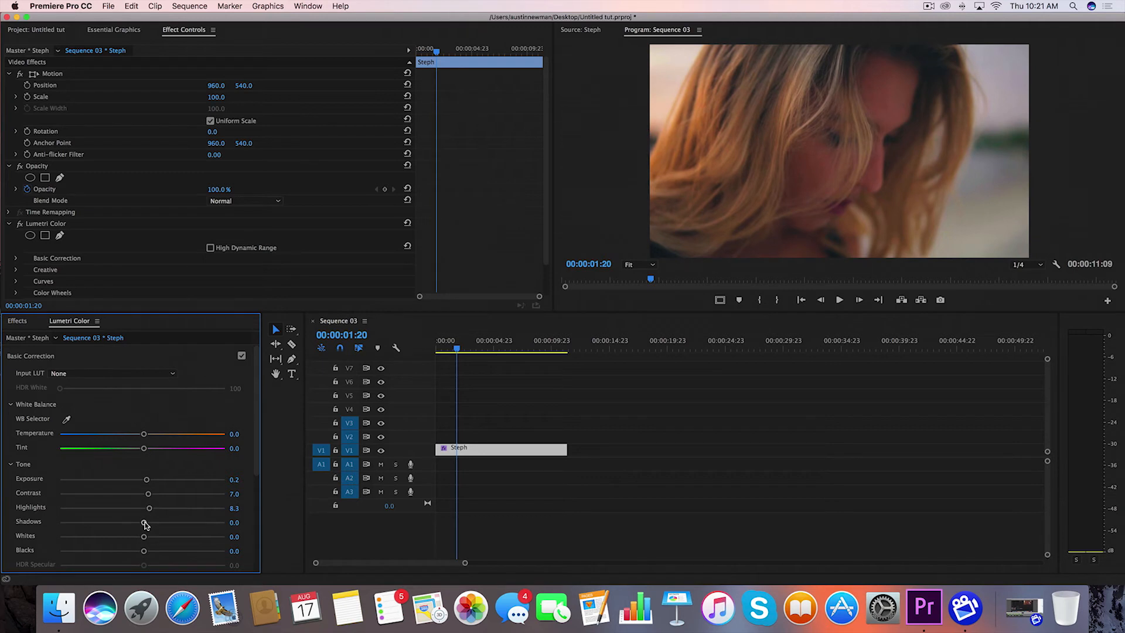
# - Set shadows -5.6, whites 11, blacks 4.3 and lower saturation to 95
pyautogui.moveTo(143, 521); pyautogui.dragTo(137, 521)
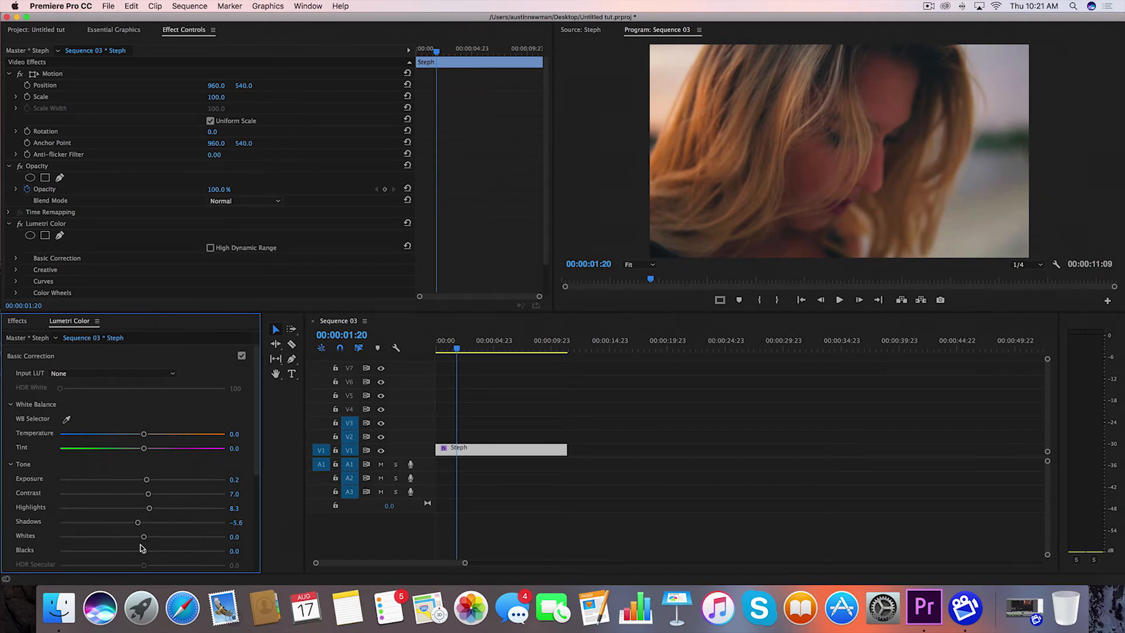
pyautogui.moveTo(143, 537); pyautogui.dragTo(148, 537)
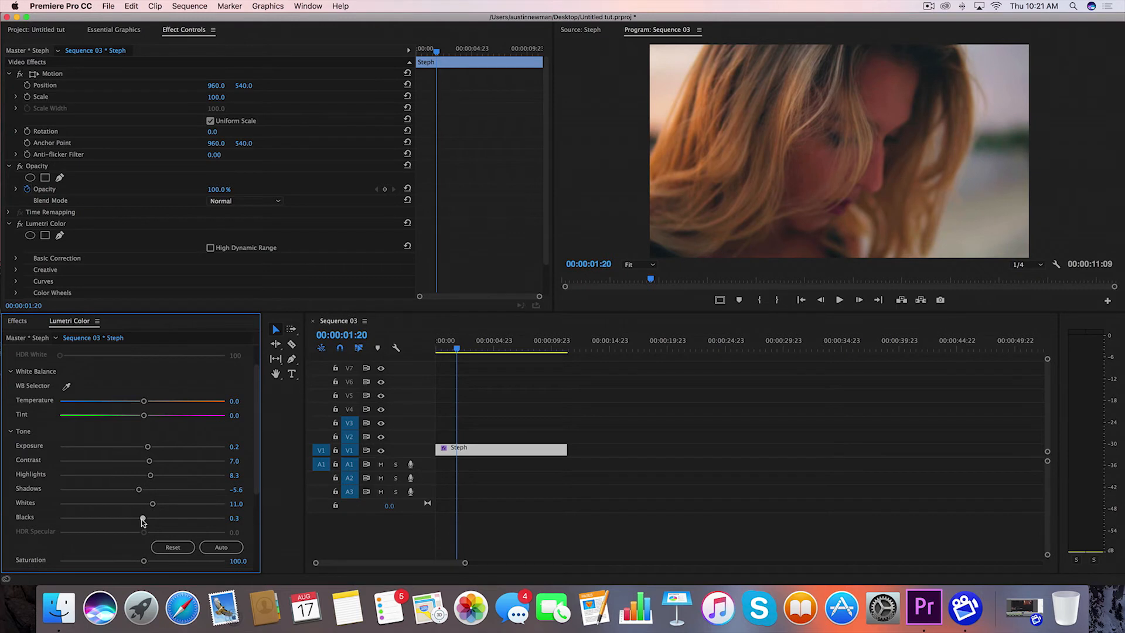
pyautogui.moveTo(142, 520); pyautogui.dragTo(146, 520)
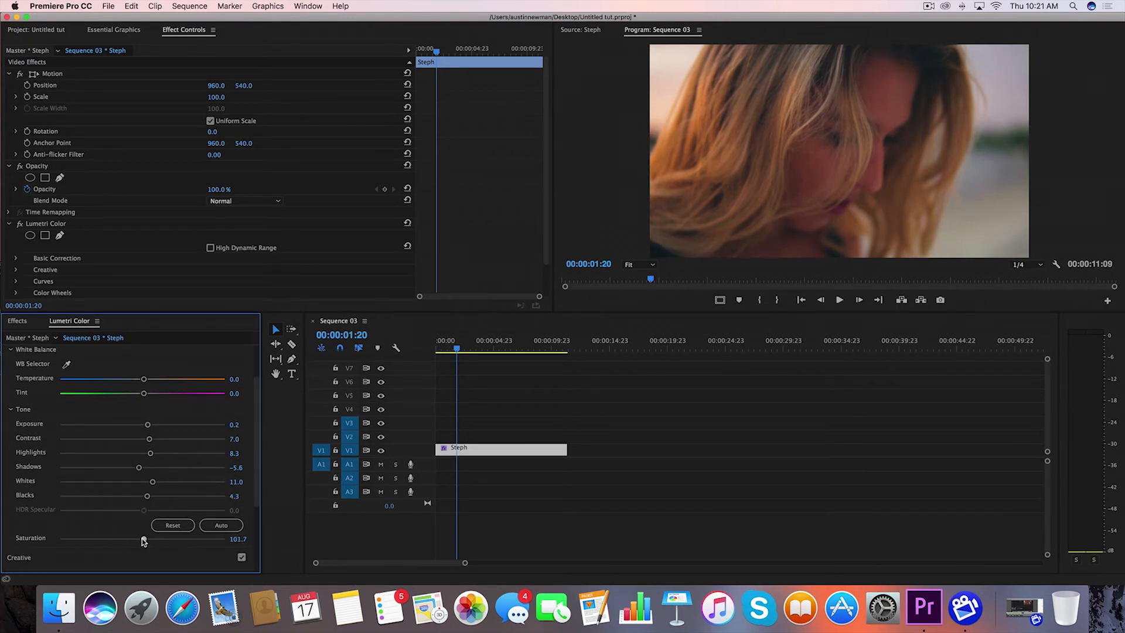
pyautogui.moveTo(142, 539); pyautogui.dragTo(138, 539)
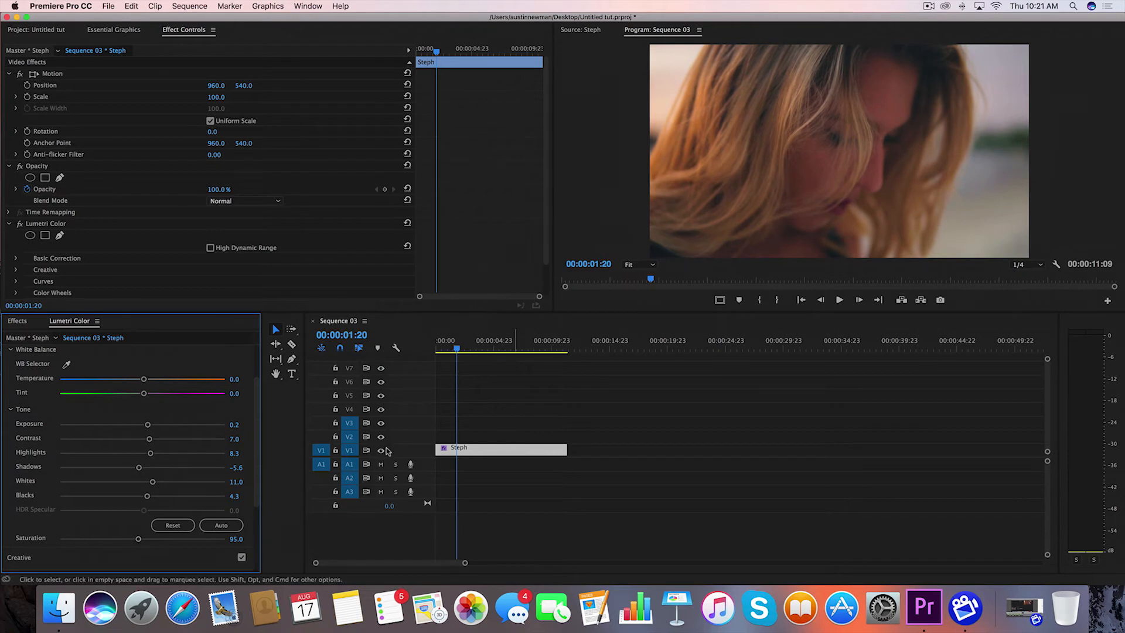
pyautogui.click(15, 258)
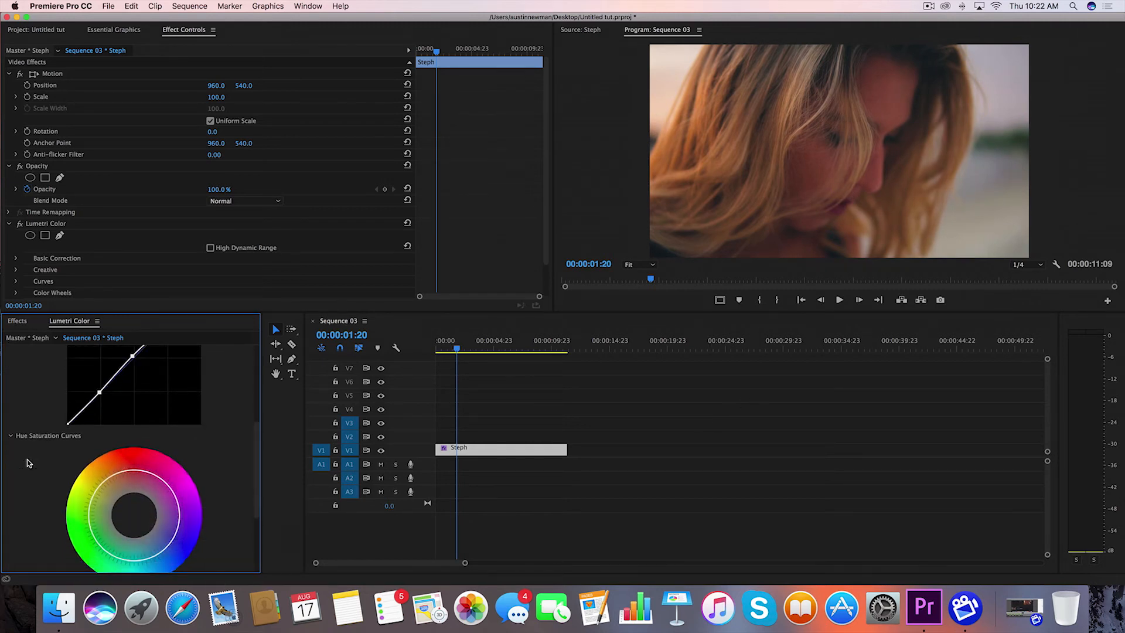
# - Drag a hue saturation curve point near the reds, then reveal the color wheels
pyautogui.scroll(-3)
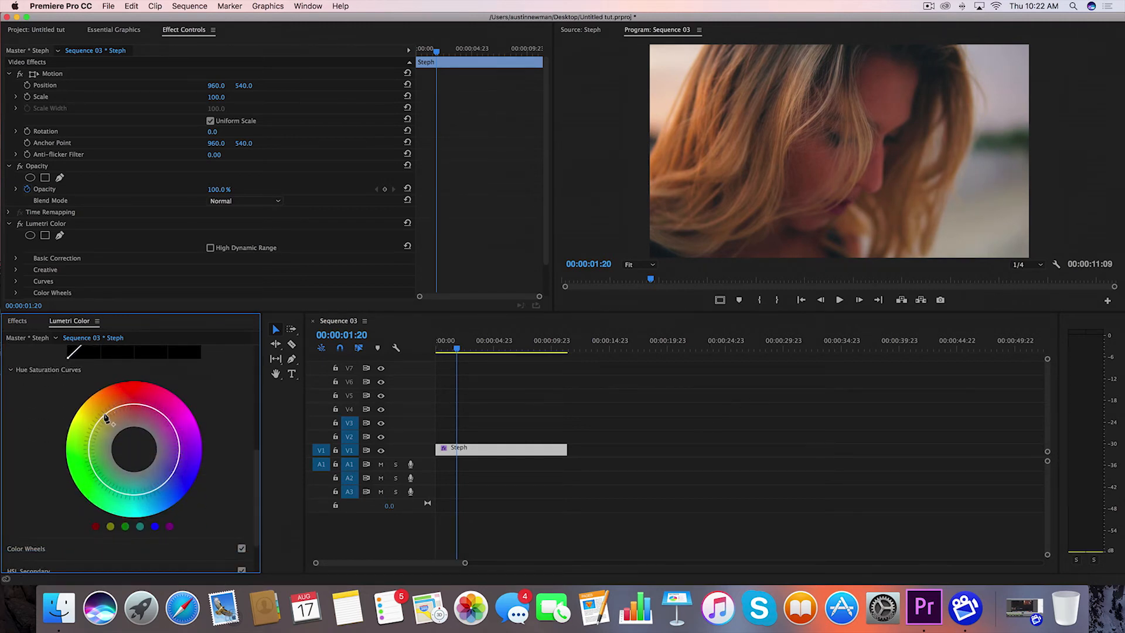
pyautogui.moveTo(106, 419); pyautogui.dragTo(118, 413)
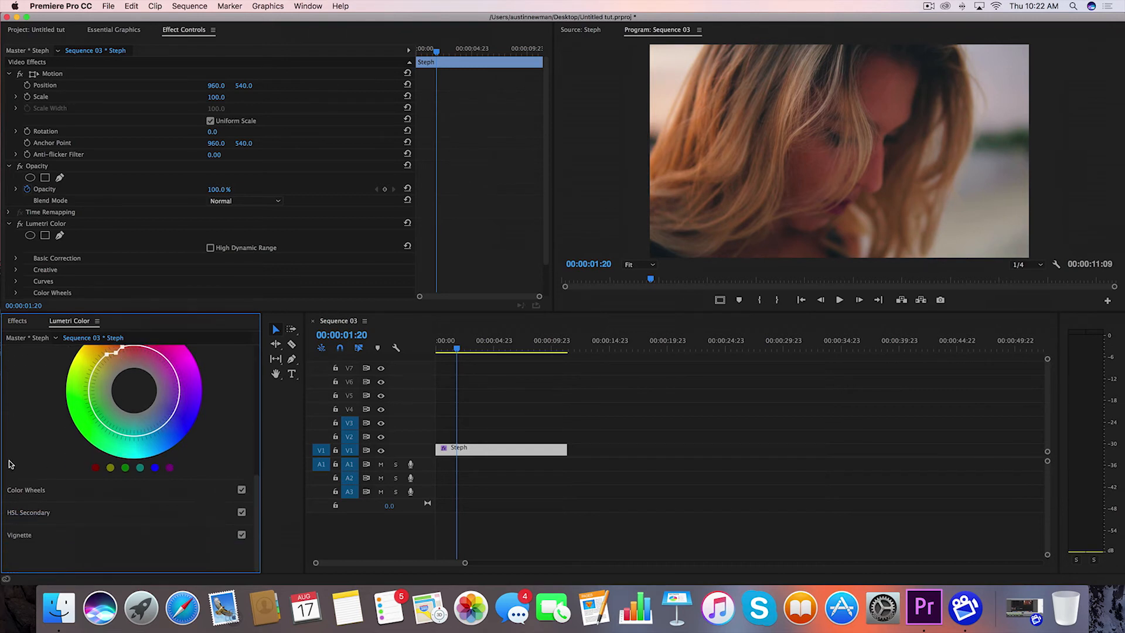
pyautogui.click(26, 490)
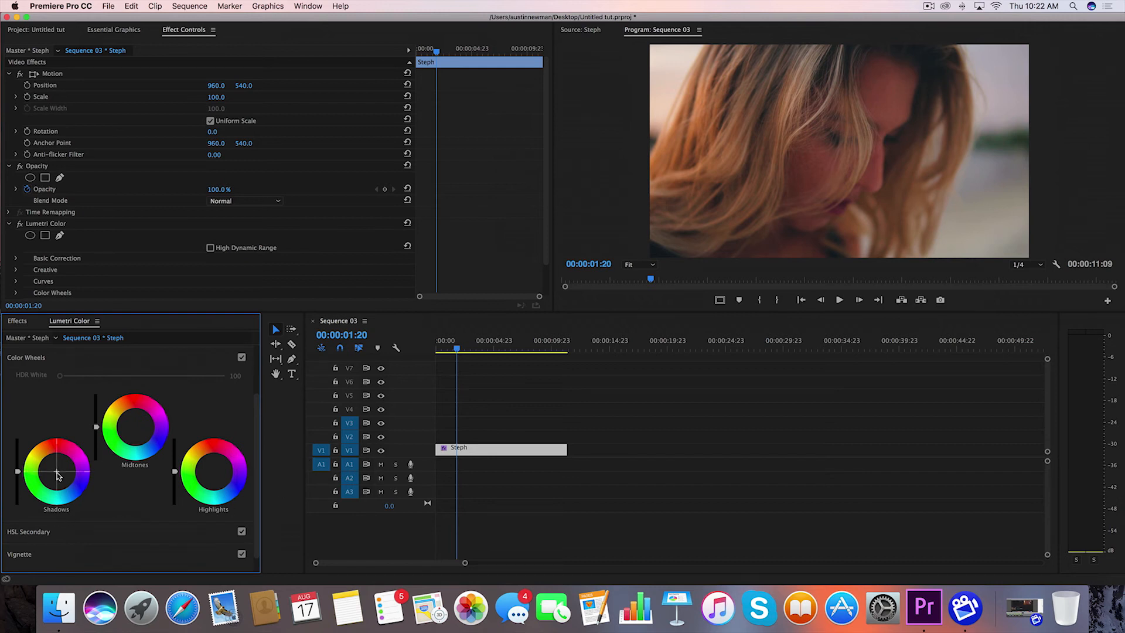
# - Shift the Shadows wheel's colour balance and toggle Color Wheels to compare
pyautogui.moveTo(56, 474); pyautogui.dragTo(57, 470)
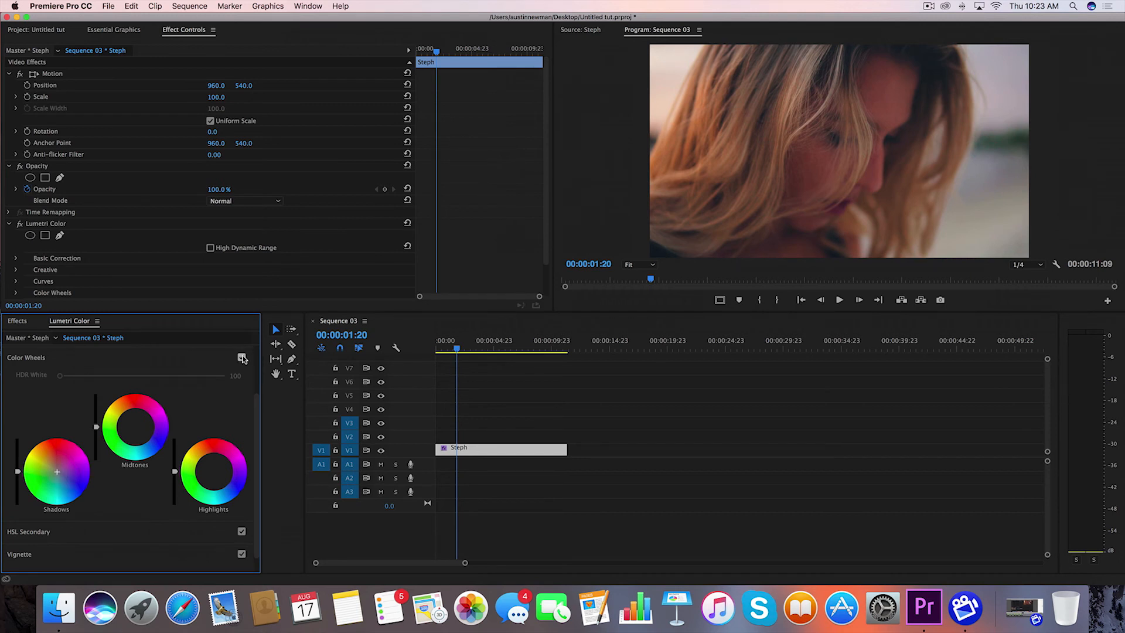
pyautogui.click(242, 358)
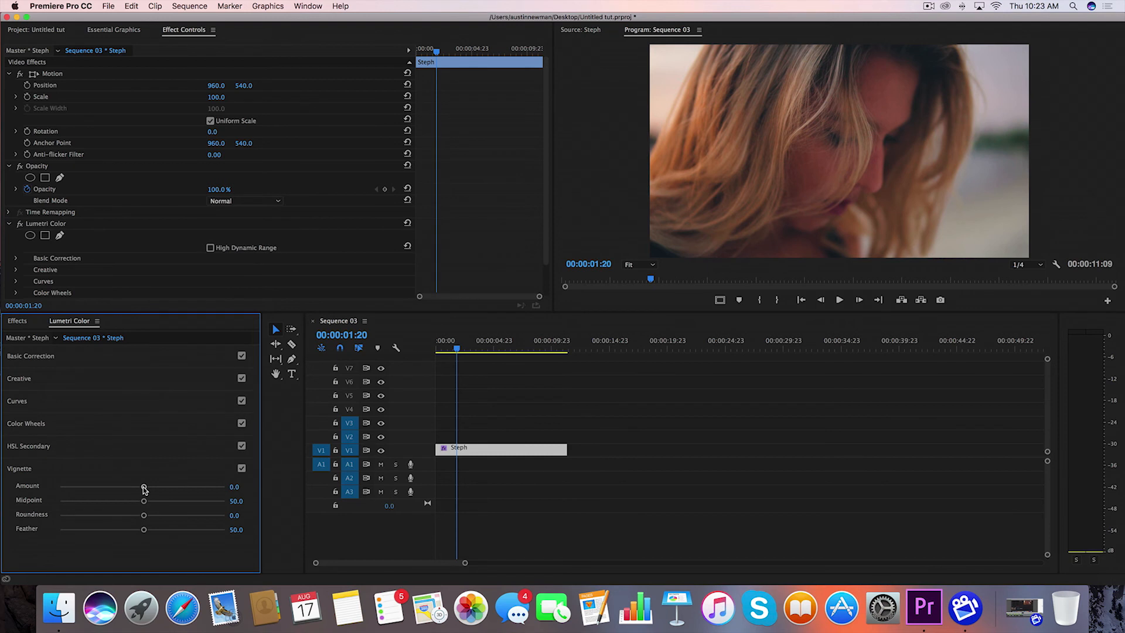
# - Nudge the Vignette Amount slightly negative to -0.1, starting to darken the Steph clip's edges
pyautogui.moveTo(144, 487); pyautogui.dragTo(138, 487)
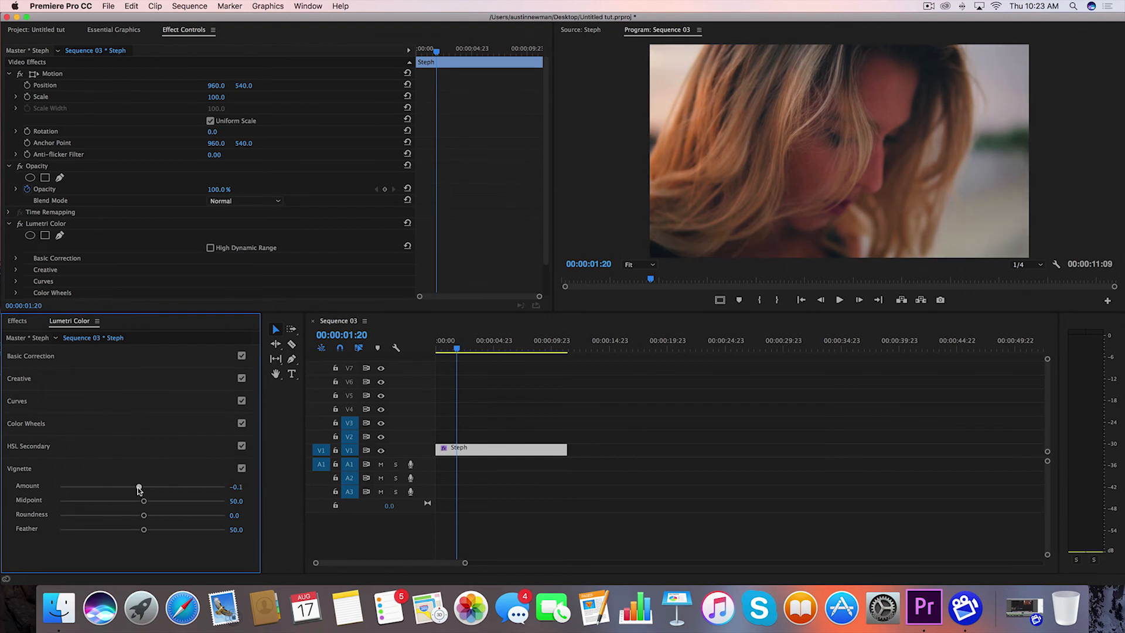